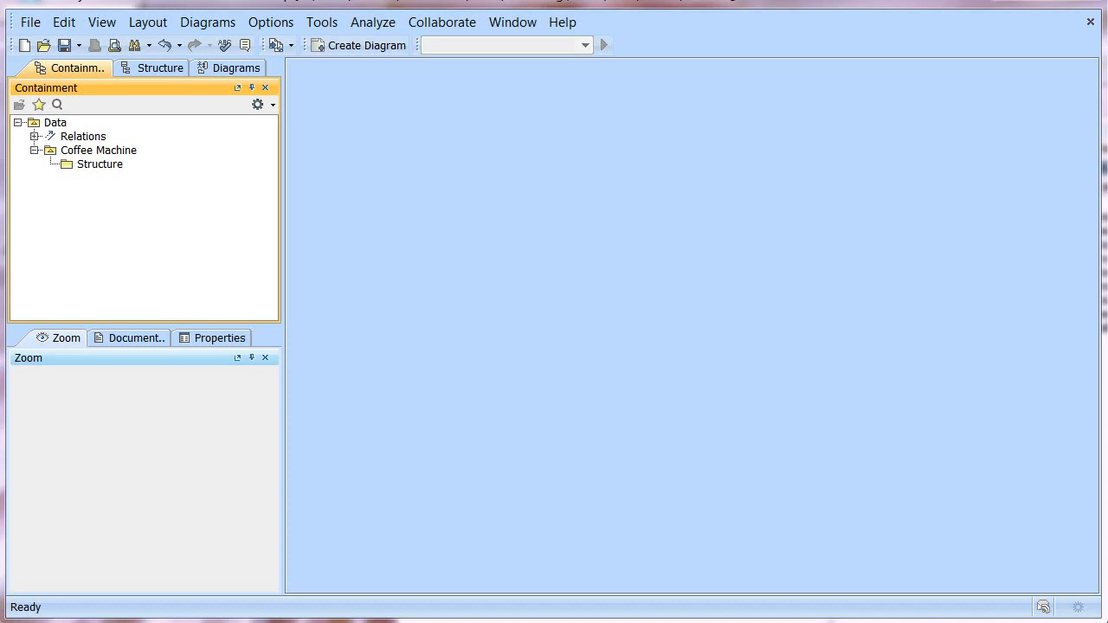
{"action": "mouse_move", "coordinate": [512, 440]}
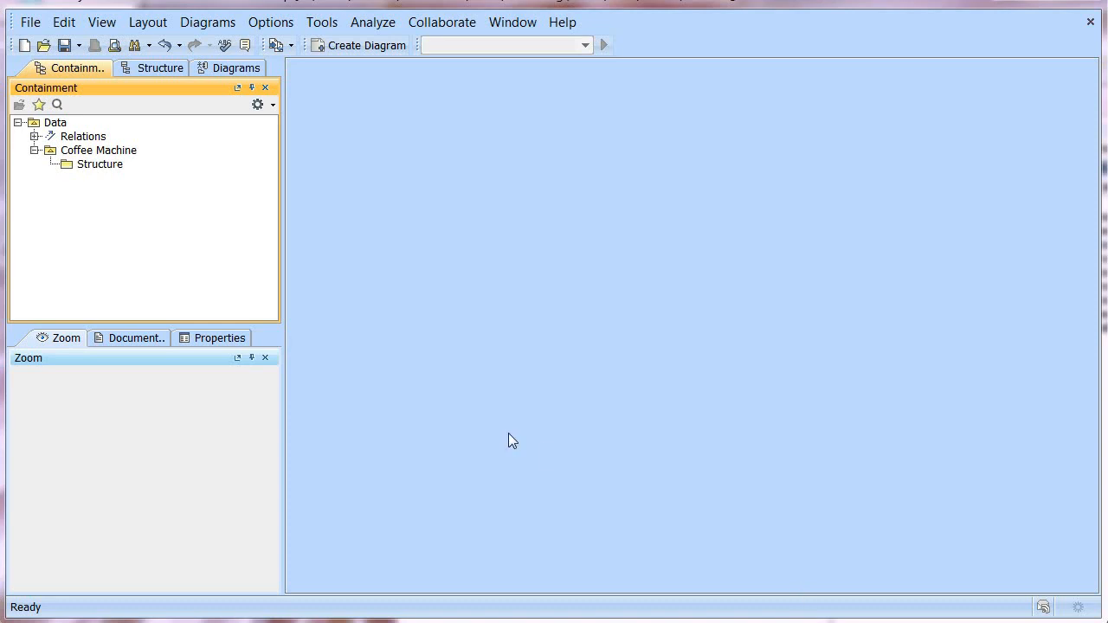
Add a Coffee Machine block definition diagram to Structure, holding a Coffee Machine block
{"action": "right_click", "coordinate": [99, 164]}
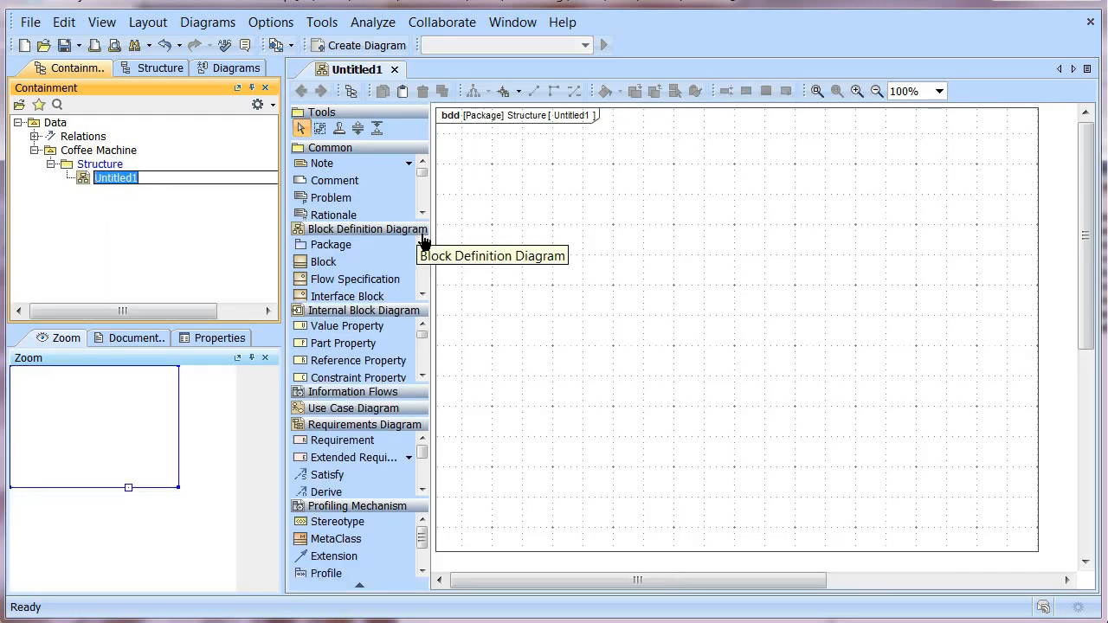
{"action": "type", "text": "Coffee Machi"}
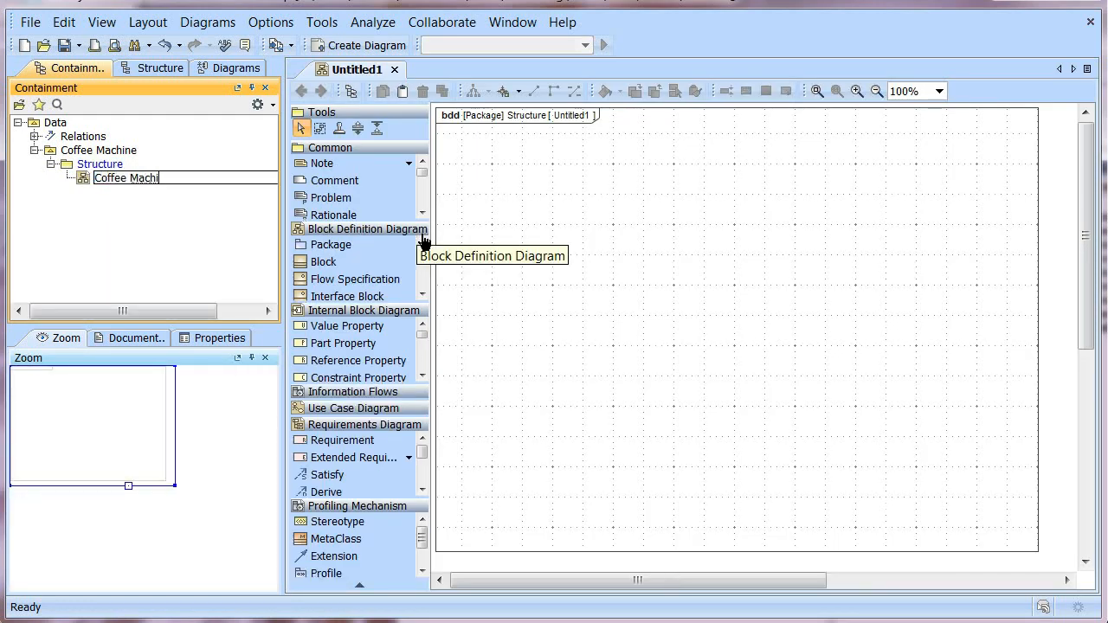
{"action": "key", "text": "Return"}
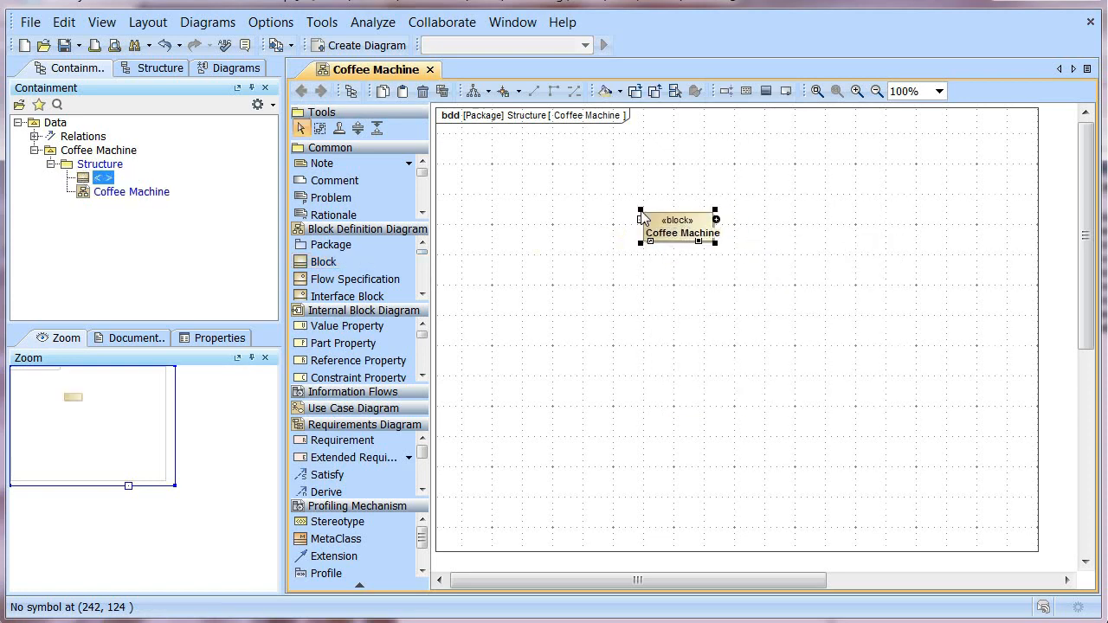
Compose a new Heating Element block into Coffee Machine as the part heater
{"action": "left_click", "coordinate": [683, 226]}
{"action": "type", "text": "he"}
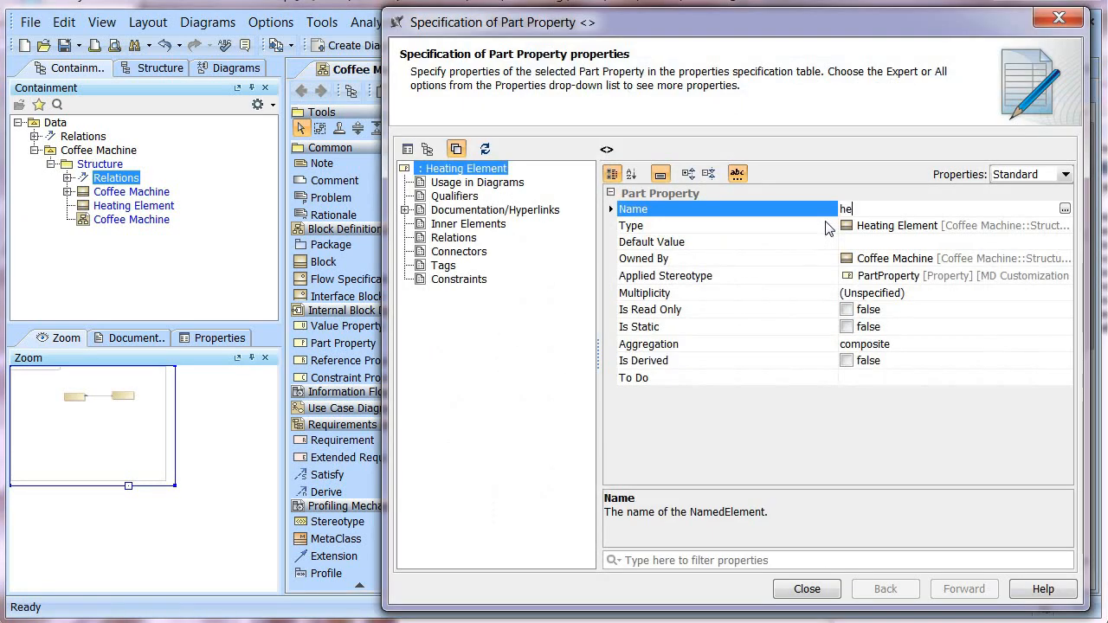
{"action": "type", "text": "ater"}
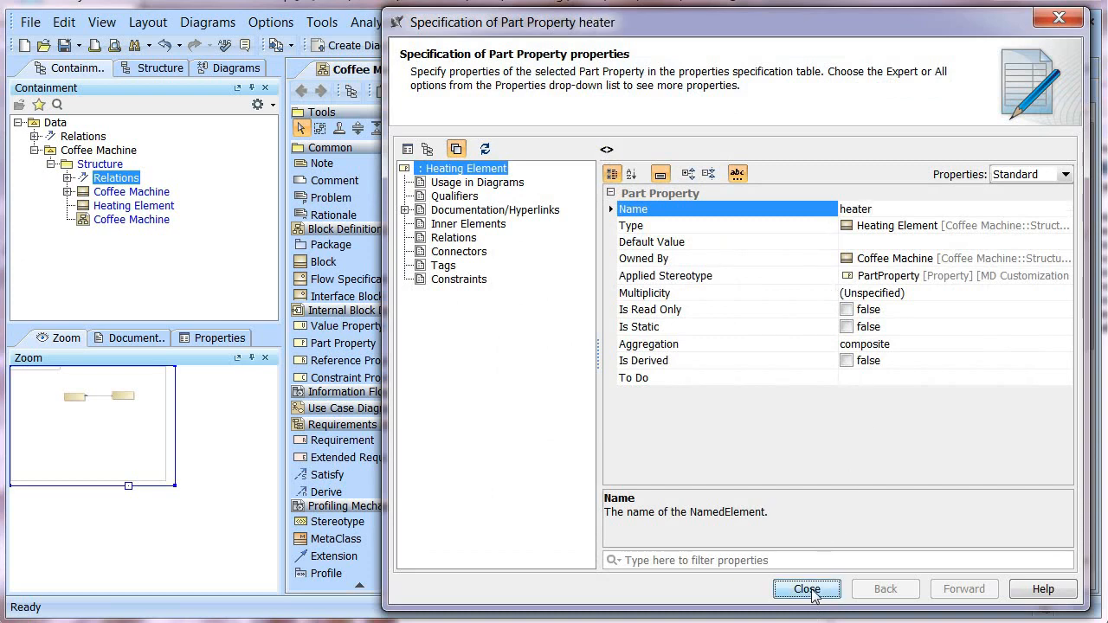
{"action": "left_click", "coordinate": [805, 588]}
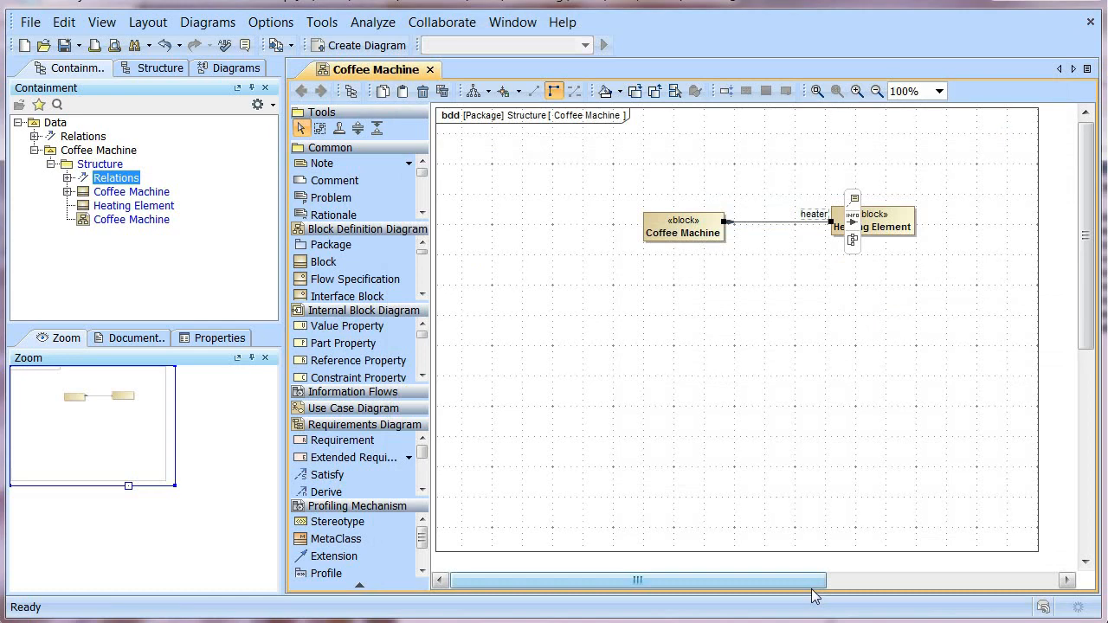
Add a boiler part typed by a new Boiler block to Heating Element
{"action": "left_click", "coordinate": [872, 227]}
{"action": "type", "text": "Boiler"}
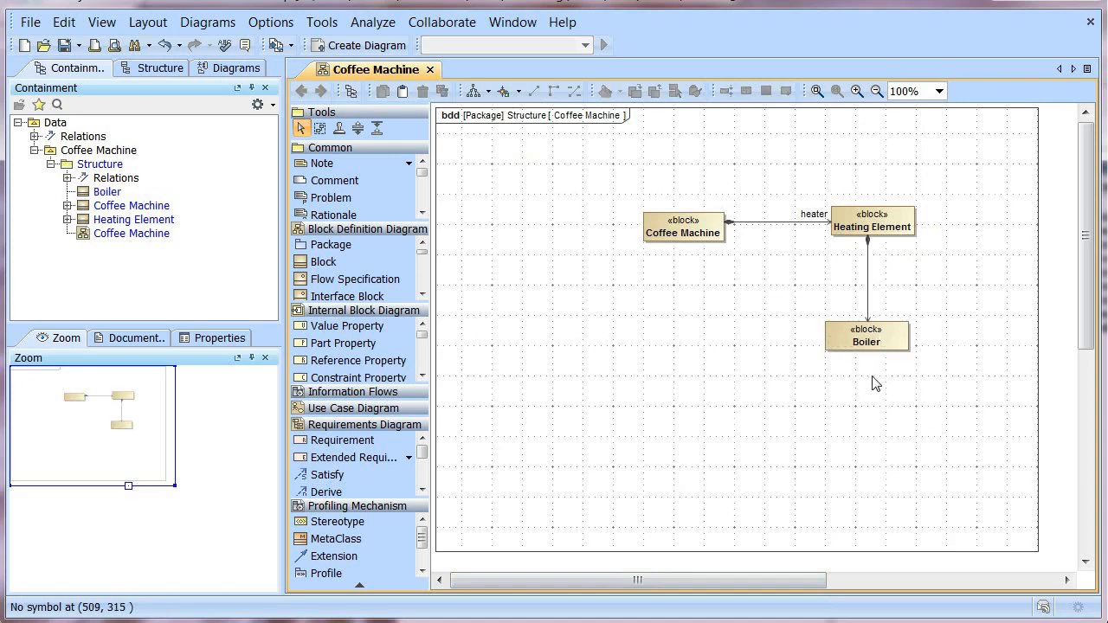
{"action": "mouse_move", "coordinate": [867, 332]}
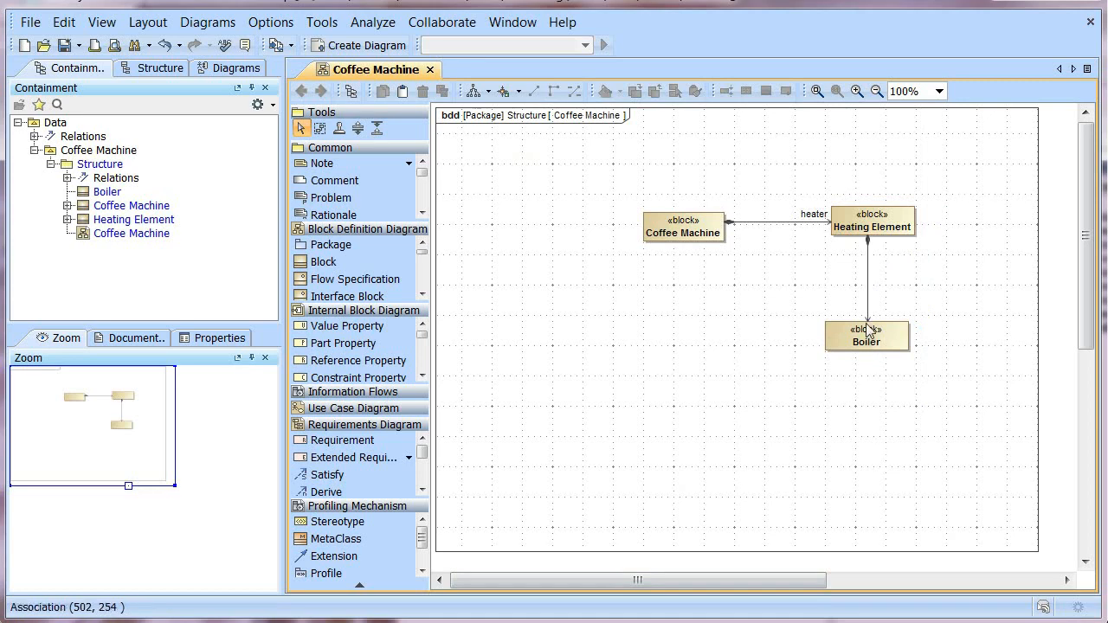
{"action": "double_click", "coordinate": [867, 336]}
{"action": "type", "text": "boiler"}
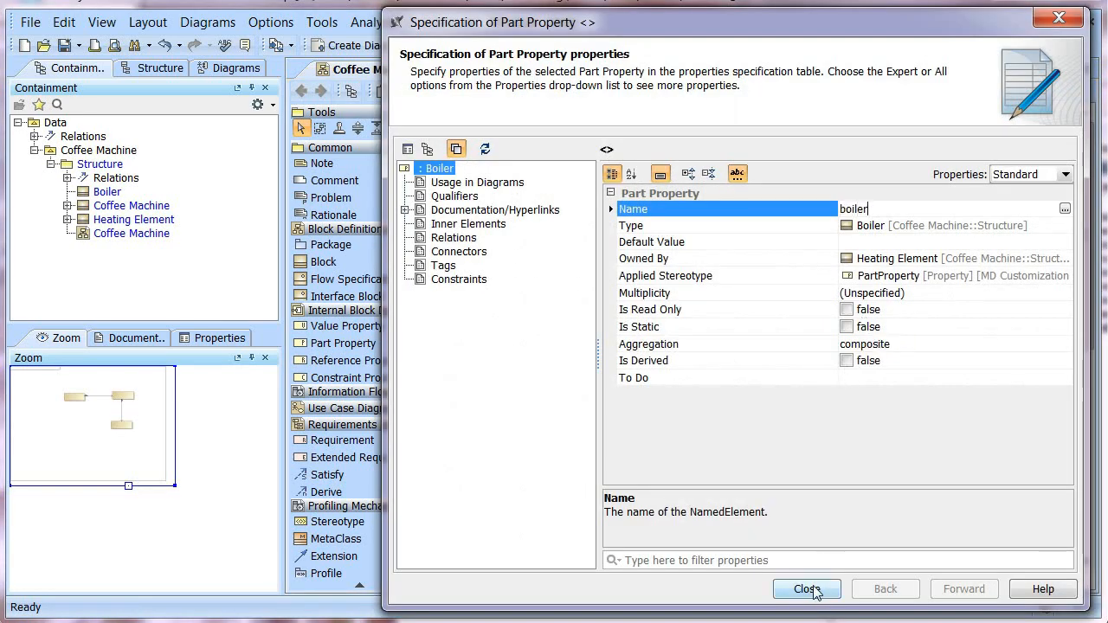
{"action": "left_click", "coordinate": [807, 588]}
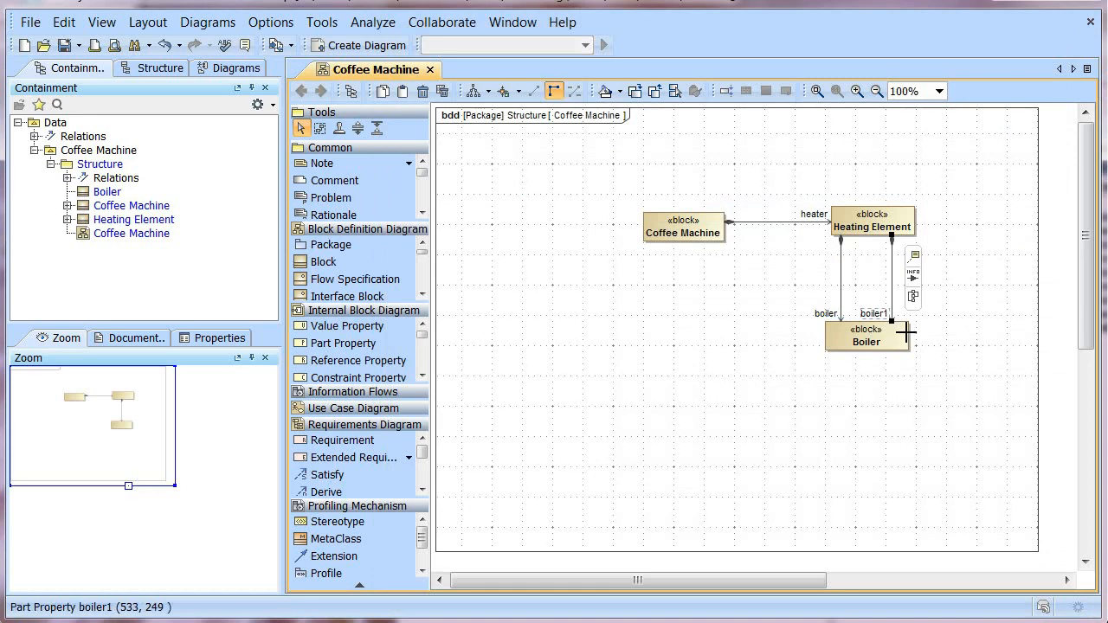
Name the second Boiler part evaporator with multiplicity 0..1
{"action": "double_click", "coordinate": [866, 335]}
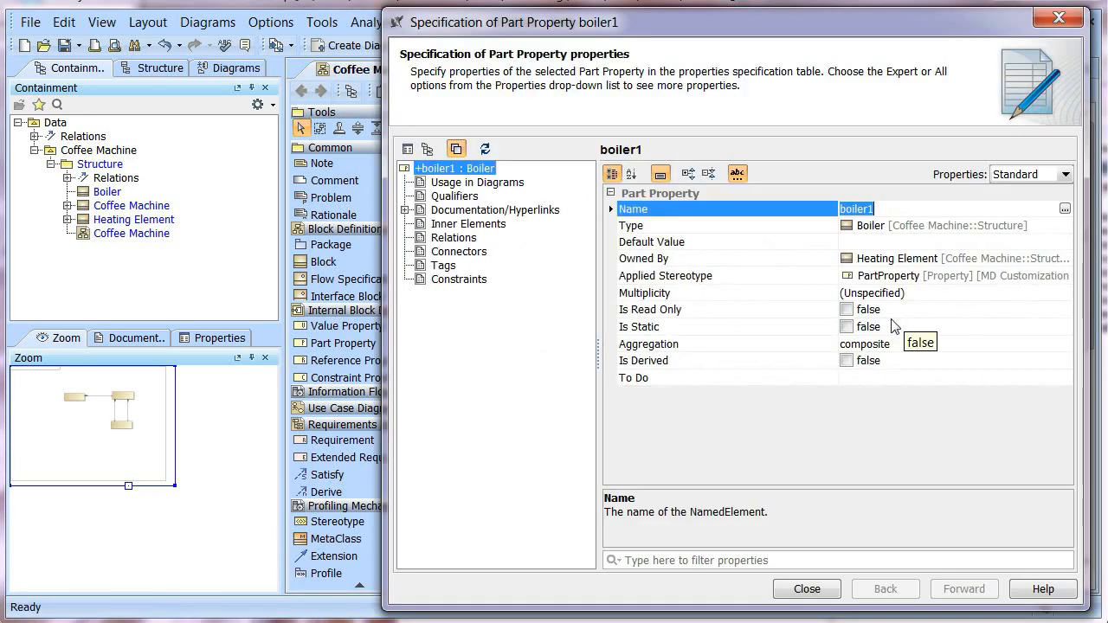
{"action": "type", "text": "evaporator"}
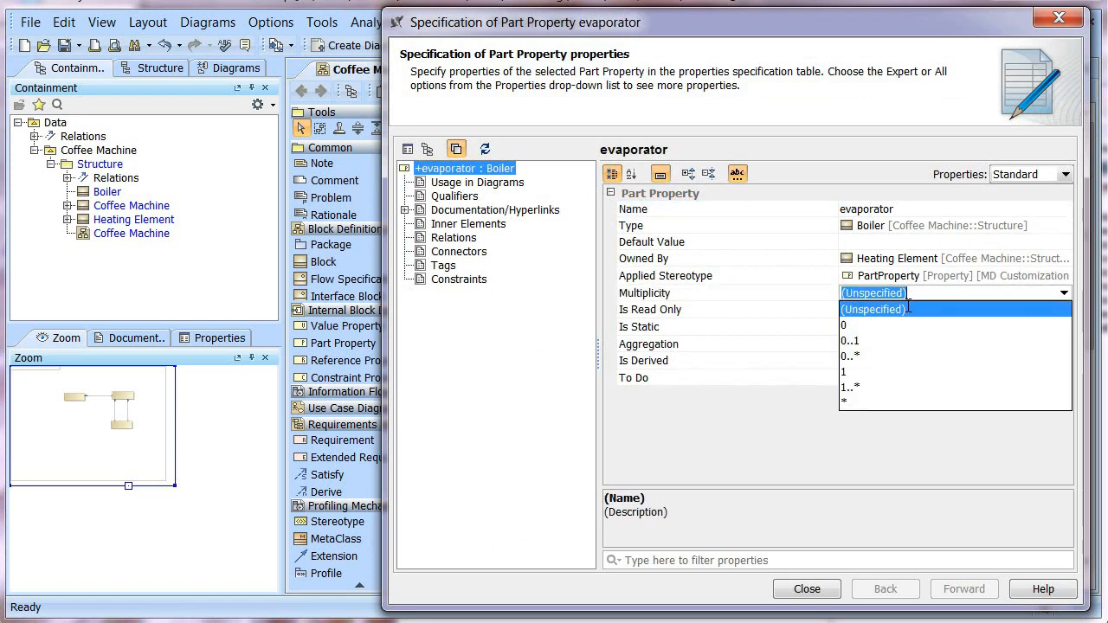
{"action": "left_click", "coordinate": [850, 325]}
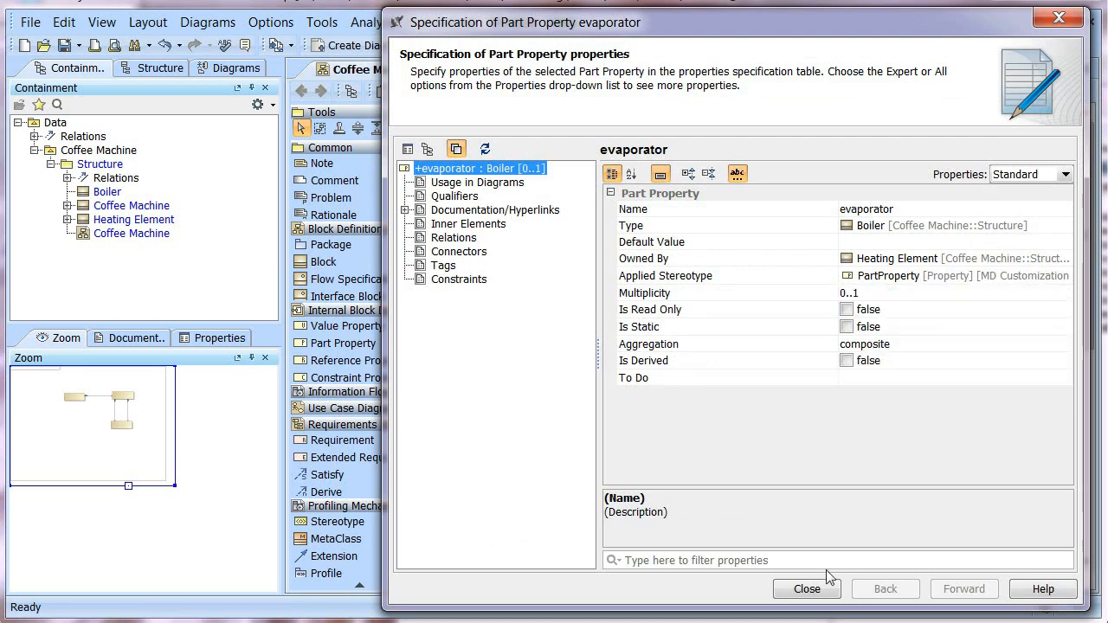
{"action": "left_click", "coordinate": [805, 589]}
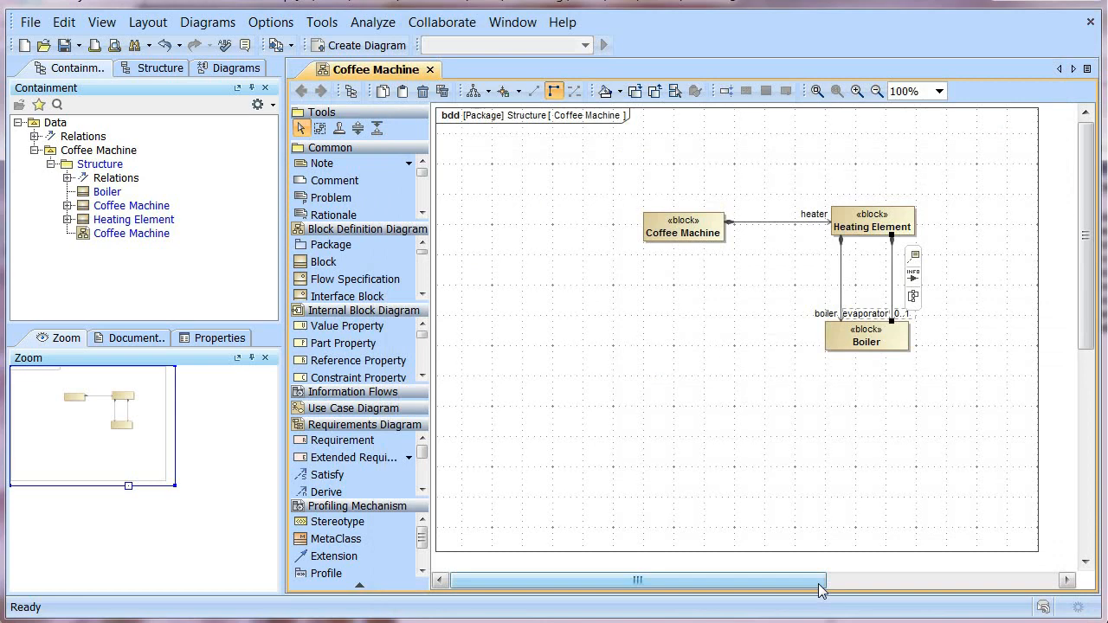
Compose a new Heat Exchanger block into Heating Element as the part exchanger
{"action": "left_click", "coordinate": [872, 226]}
{"action": "type", "text": "Heat"}
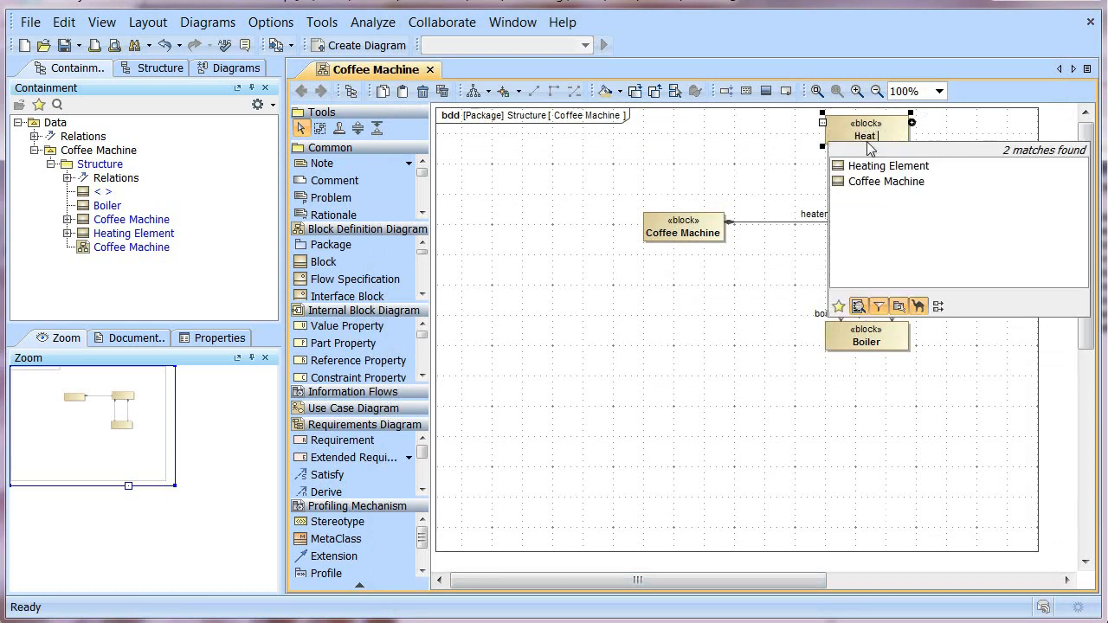
{"action": "left_click", "coordinate": [888, 165]}
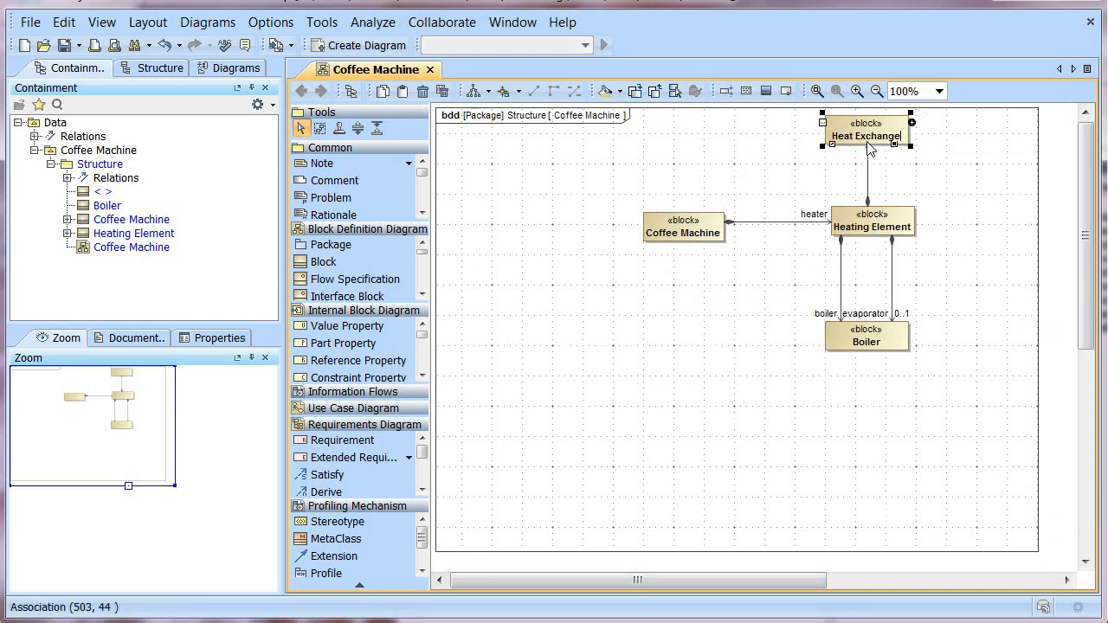
{"action": "left_click", "coordinate": [939, 181]}
{"action": "type", "text": "exchanger"}
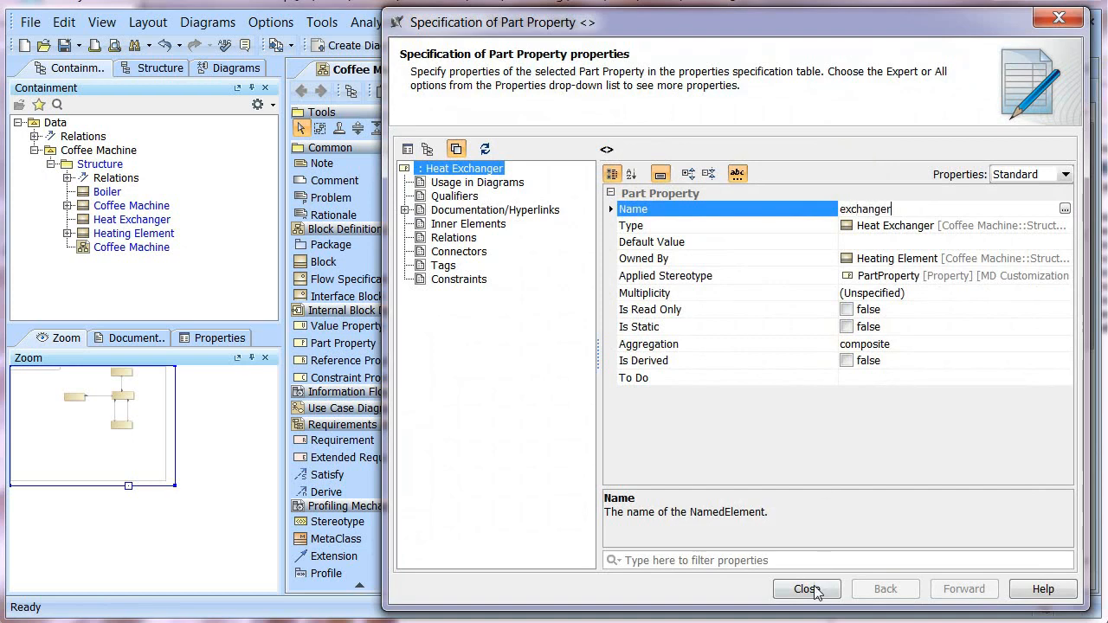
{"action": "left_click", "coordinate": [806, 588]}
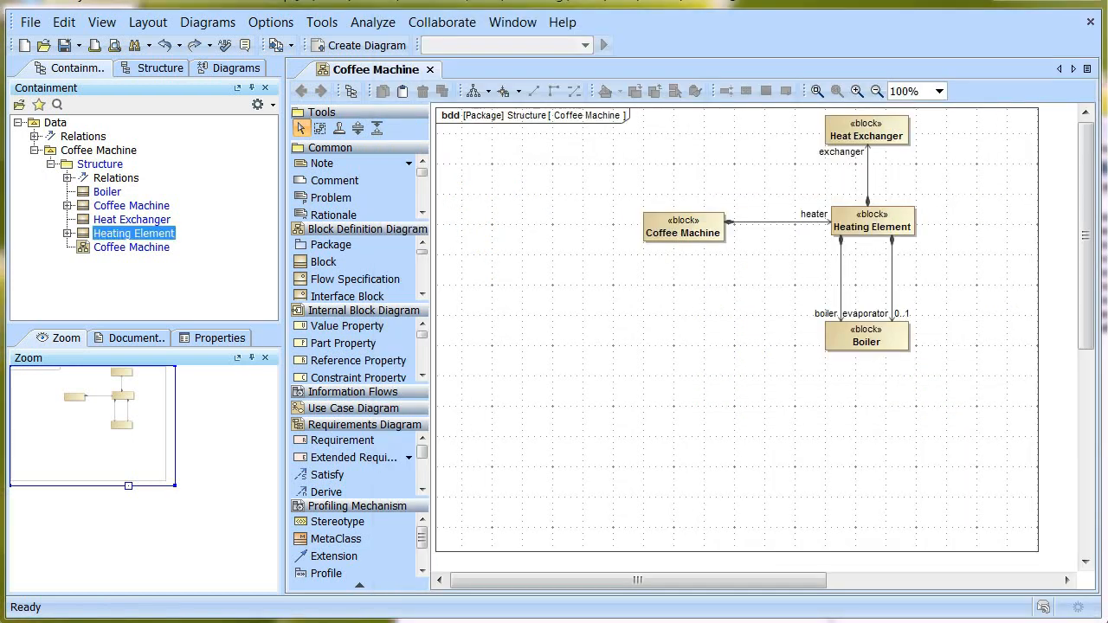
Apply the Class Diagram Style automatic layout to the Coffee Machine diagram
{"action": "left_click", "coordinate": [477, 91]}
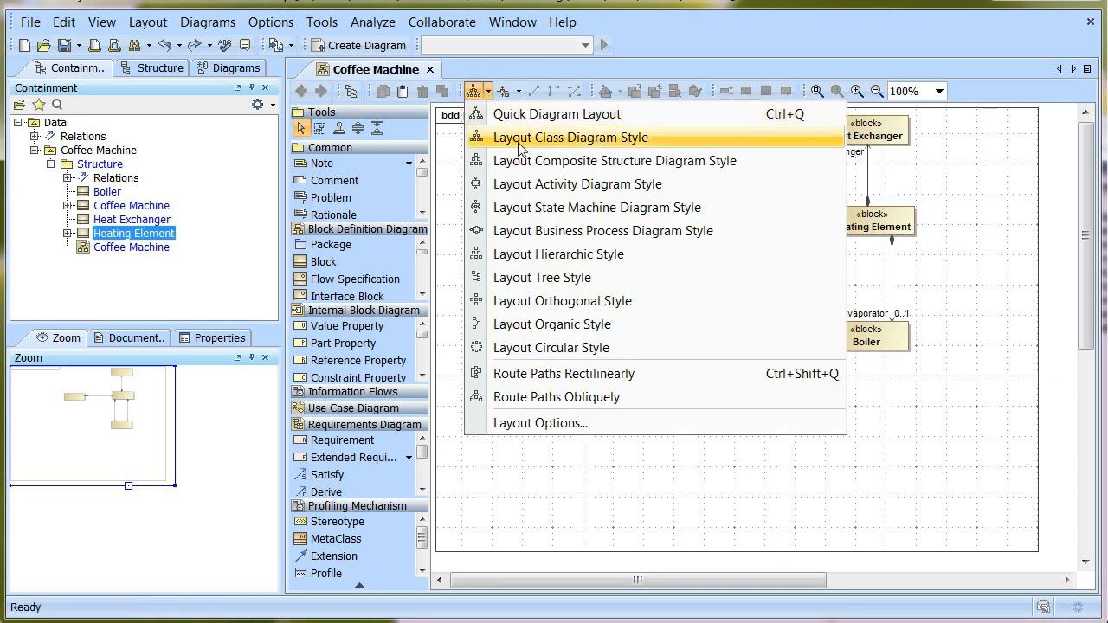
{"action": "left_click", "coordinate": [569, 137]}
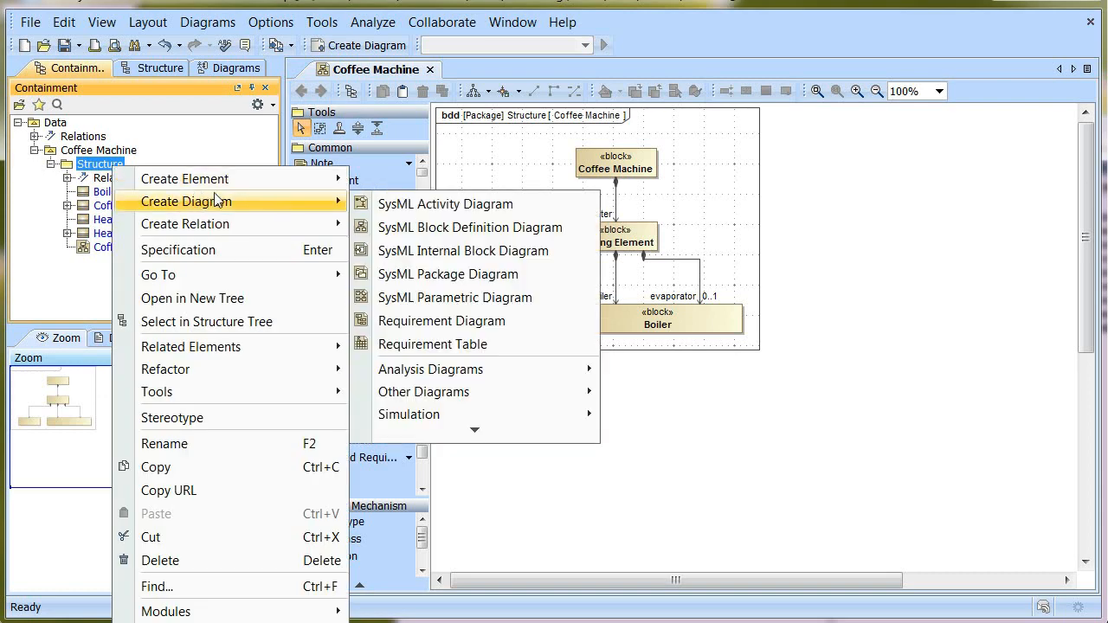
Create a Heating Element block definition diagram in the Structure package
{"action": "left_click", "coordinate": [470, 226]}
{"action": "type", "text": "Heating Element"}
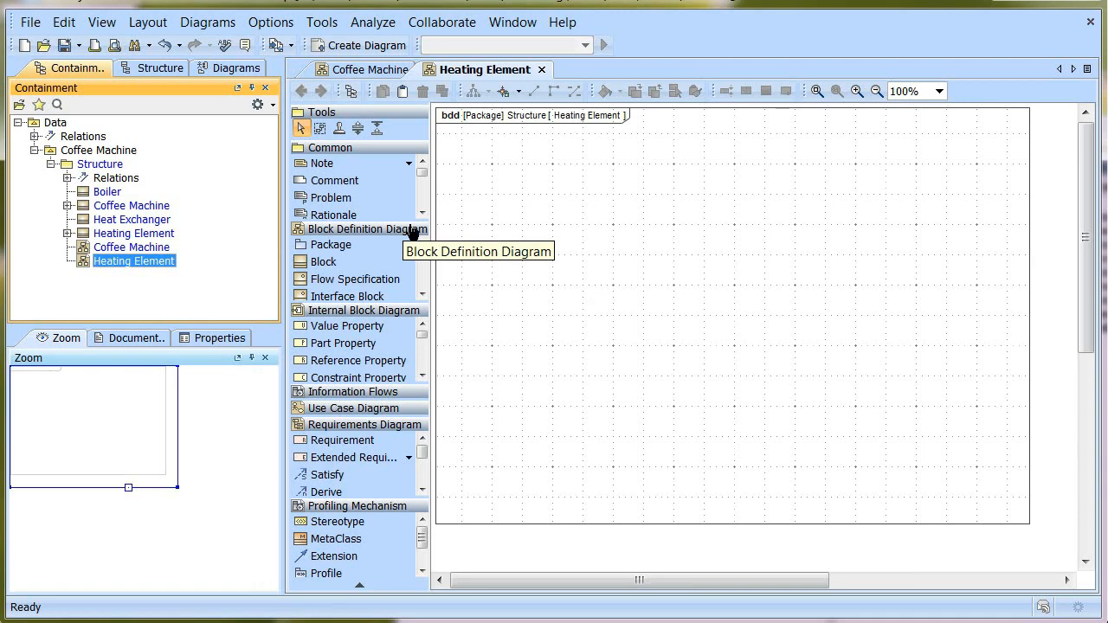
{"action": "mouse_move", "coordinate": [156, 234]}
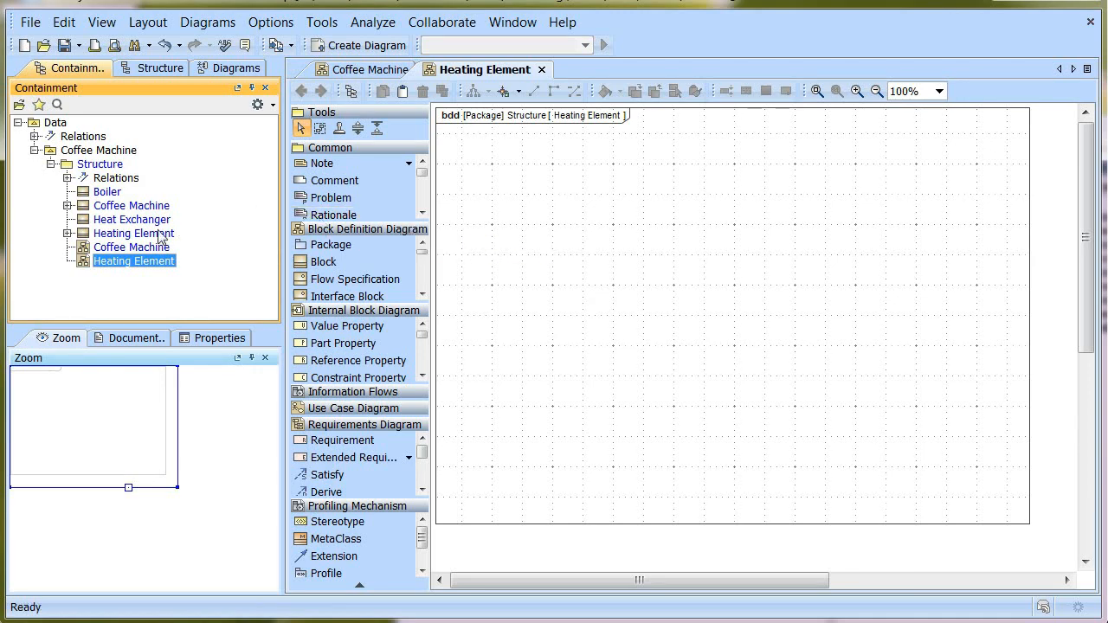
Add Single Boiler Element and Dual Boiler Element blocks, each generalizing Heating Element
{"action": "left_click", "coordinate": [135, 232]}
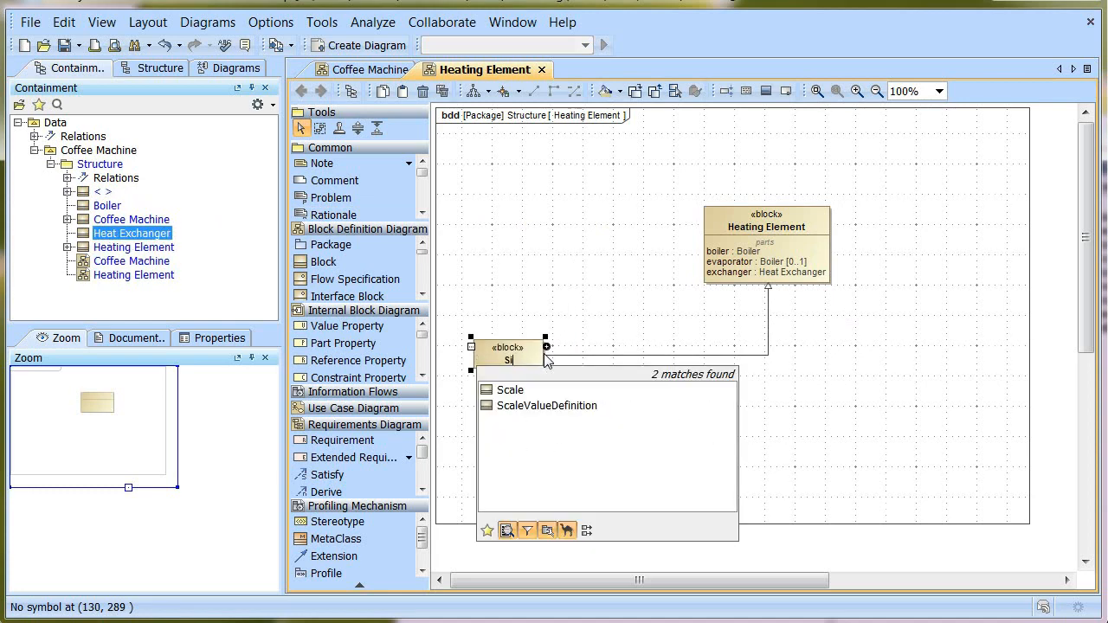
{"action": "type", "text": "Single Boiler Element"}
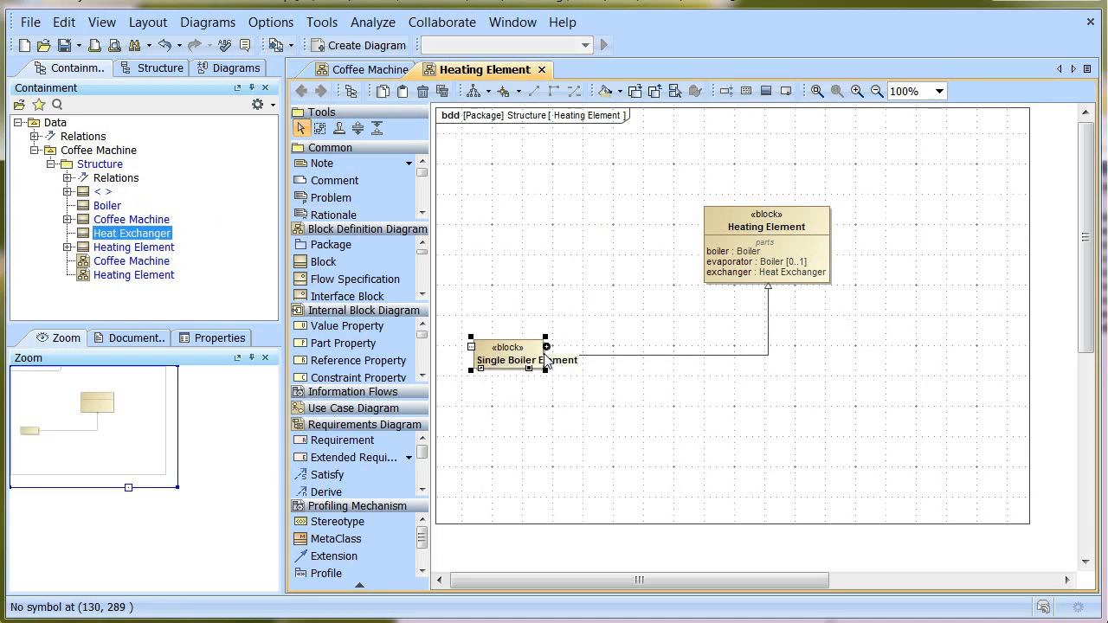
{"action": "left_click", "coordinate": [766, 242]}
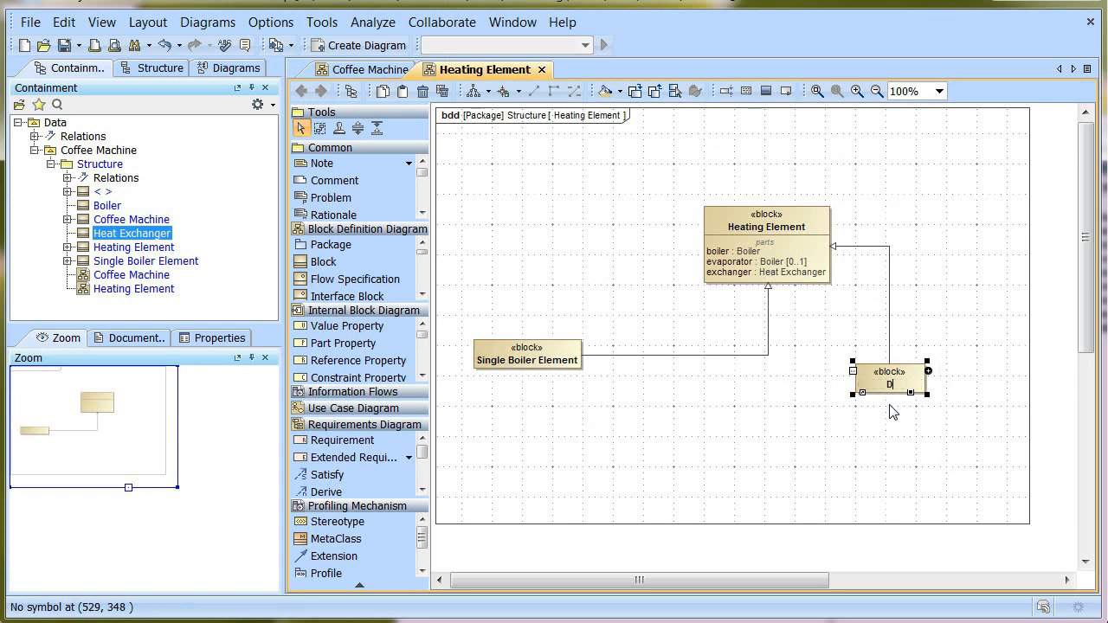
{"action": "type", "text": "Dual Boiler Element"}
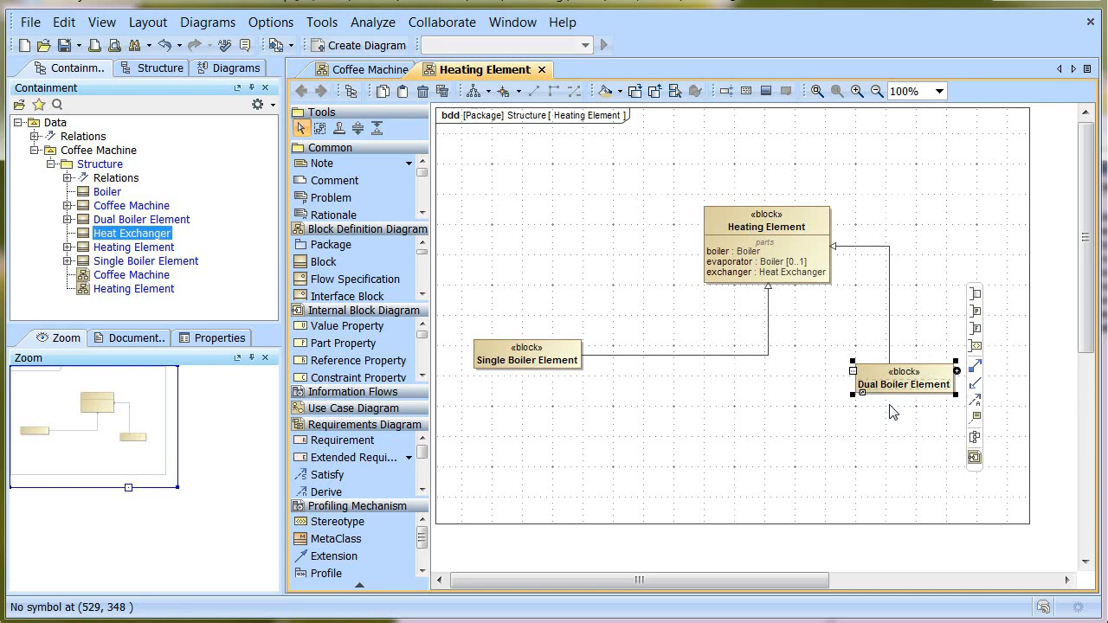
{"action": "mouse_move", "coordinate": [579, 356]}
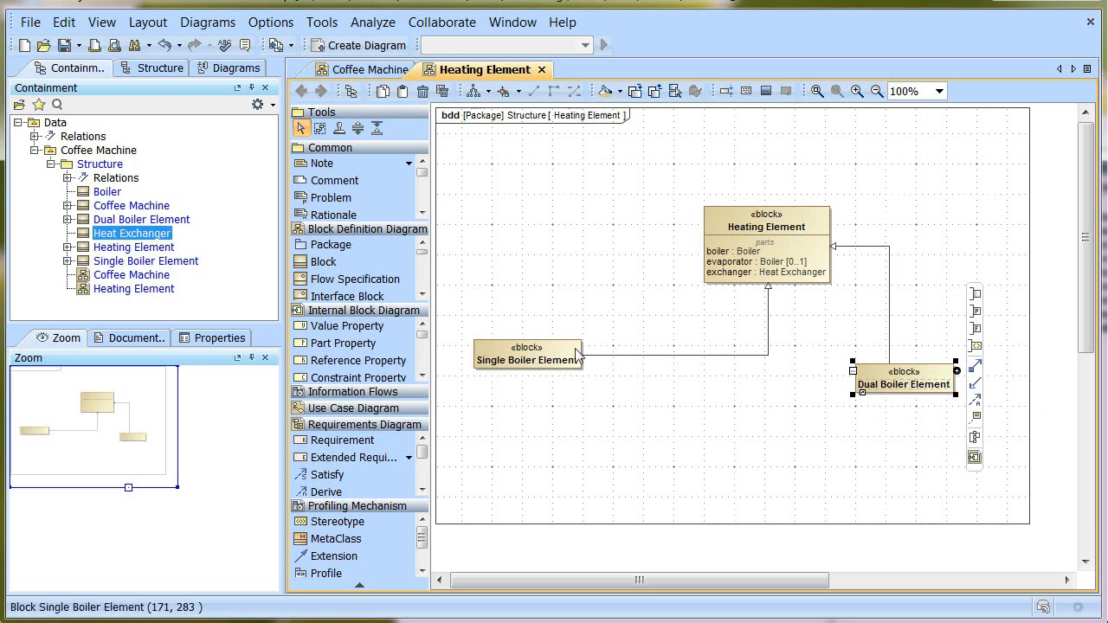
Redefine the inherited evaporator part in Single Boiler Element with multiplicity 0
{"action": "double_click", "coordinate": [527, 356]}
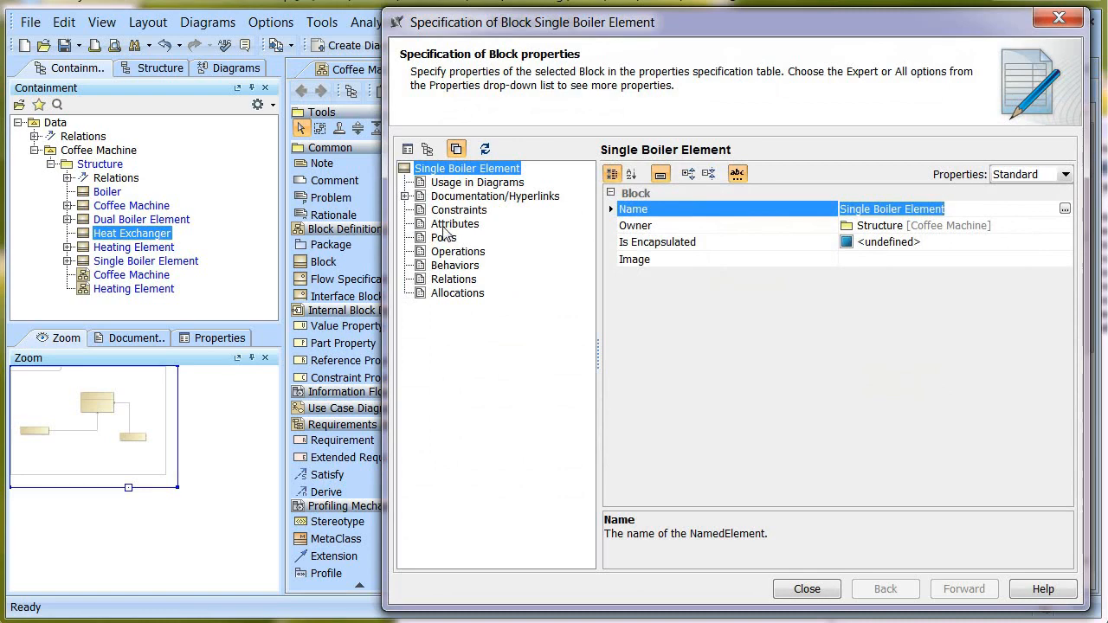
{"action": "left_click", "coordinate": [455, 223]}
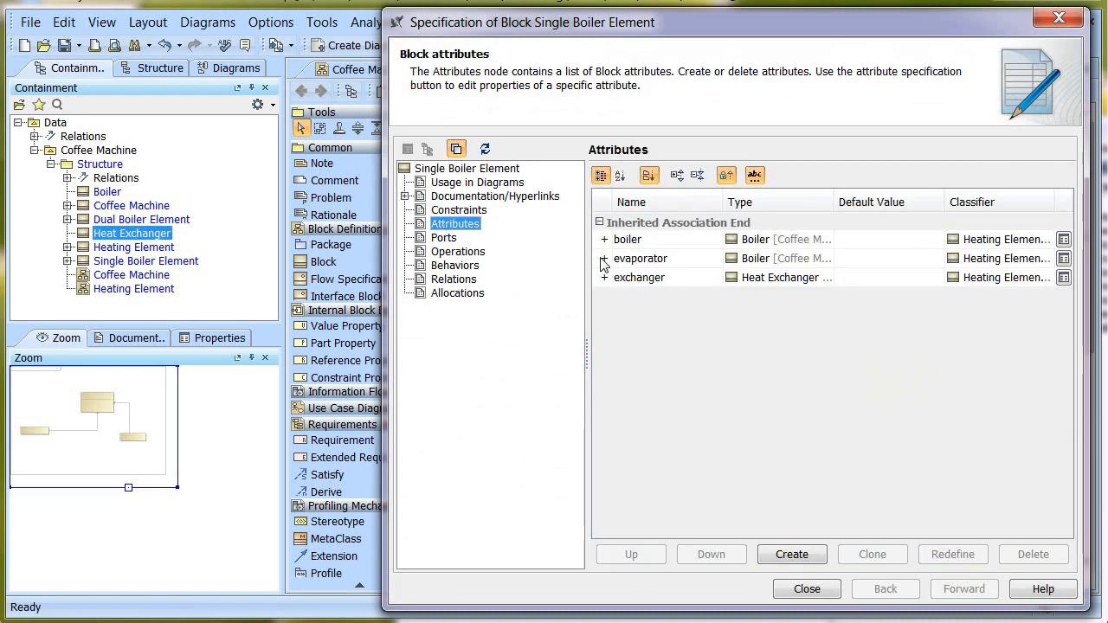
{"action": "left_click", "coordinate": [641, 258]}
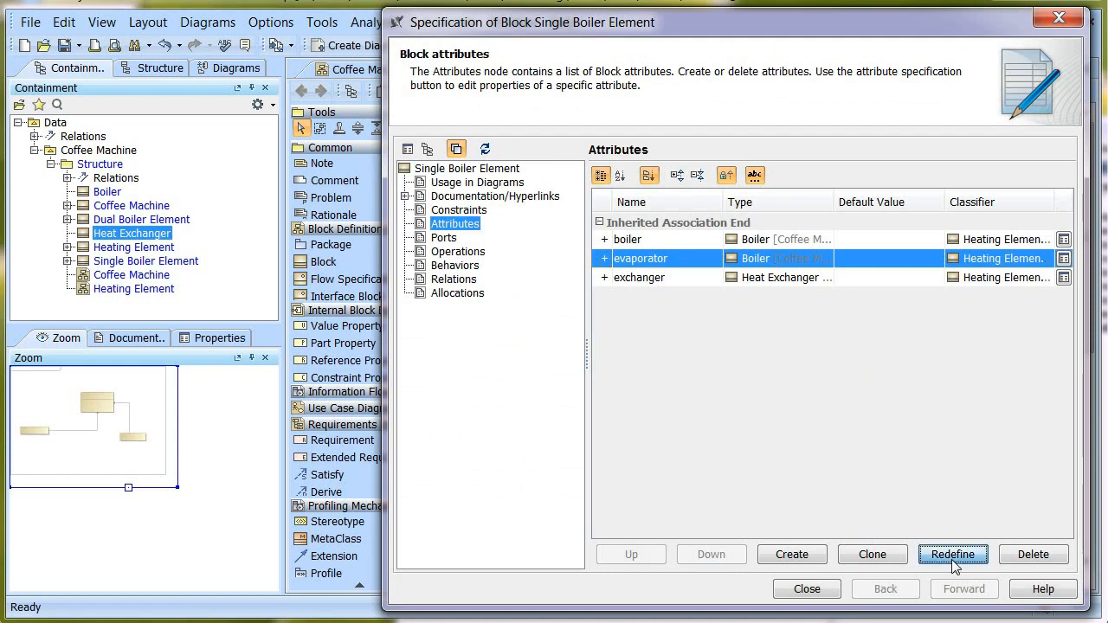
{"action": "left_click", "coordinate": [952, 554]}
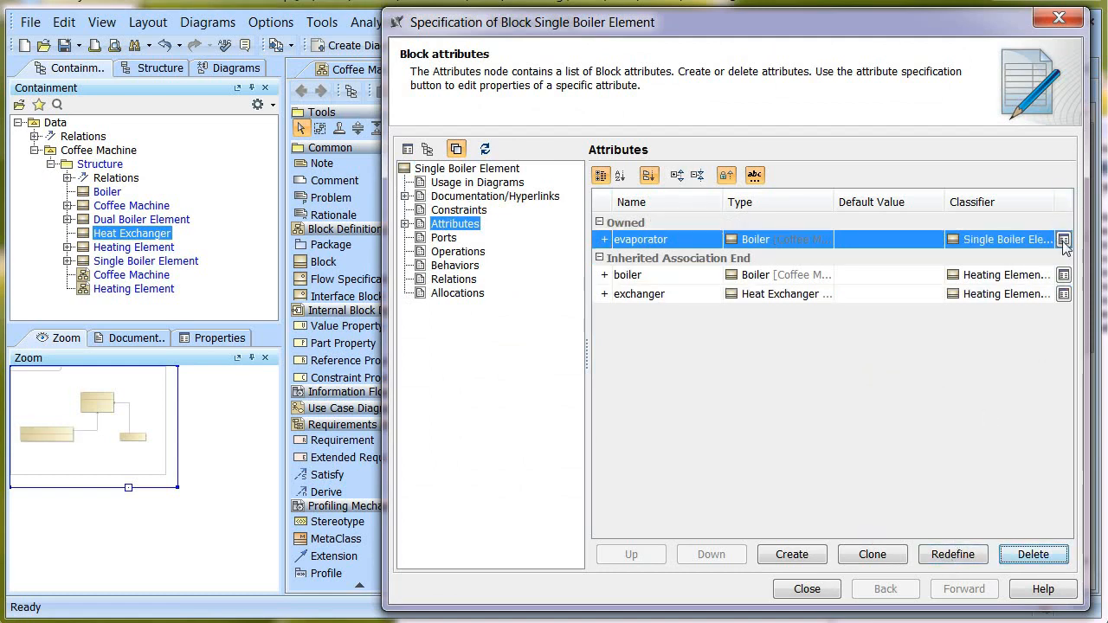
{"action": "left_click", "coordinate": [1063, 239]}
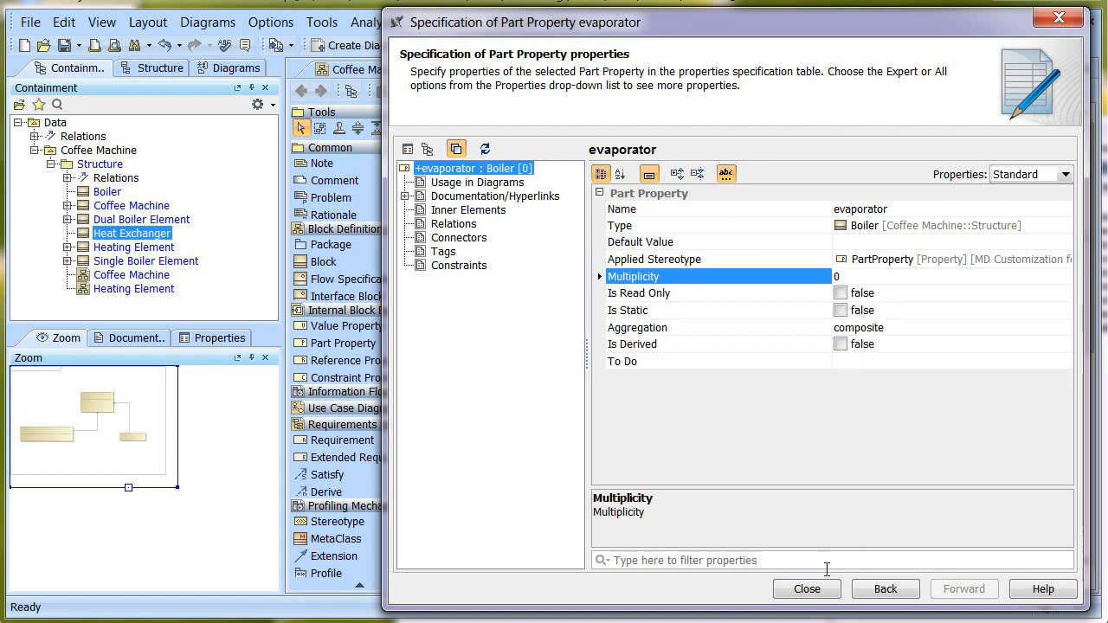
{"action": "left_click", "coordinate": [806, 588]}
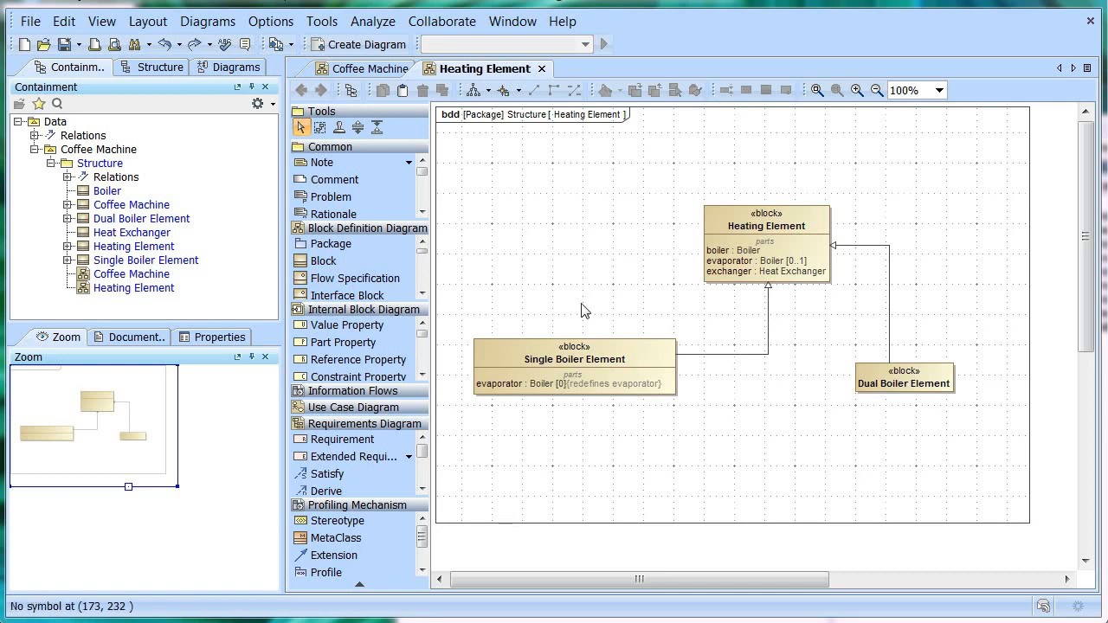
Apply the Tree Style automatic layout to the Heating Element diagram
{"action": "left_click", "coordinate": [478, 90]}
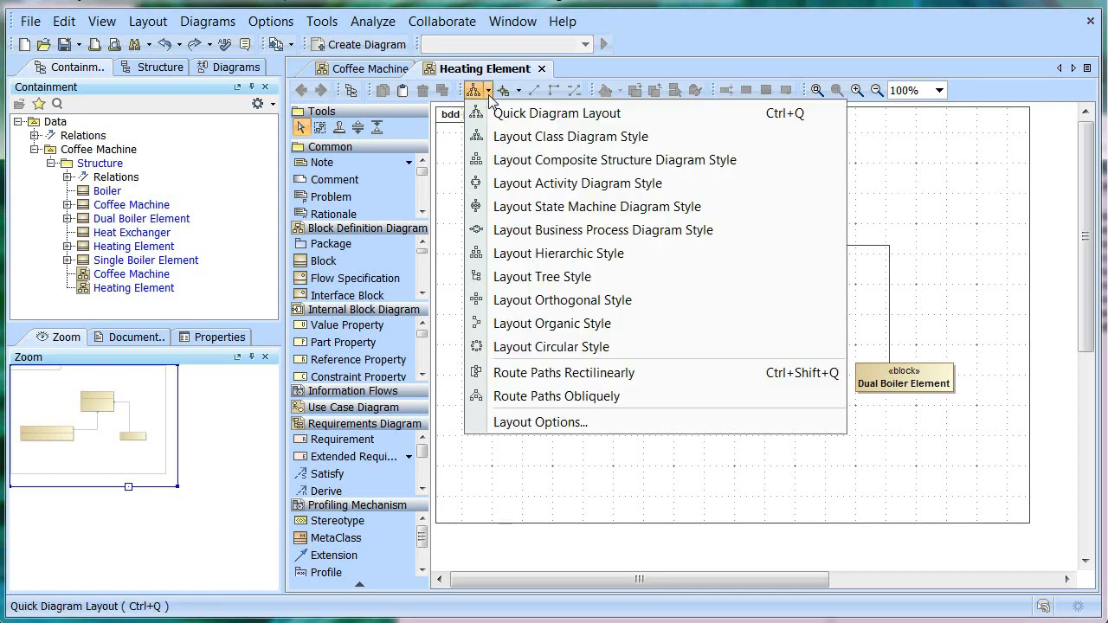
{"action": "mouse_move", "coordinate": [542, 277]}
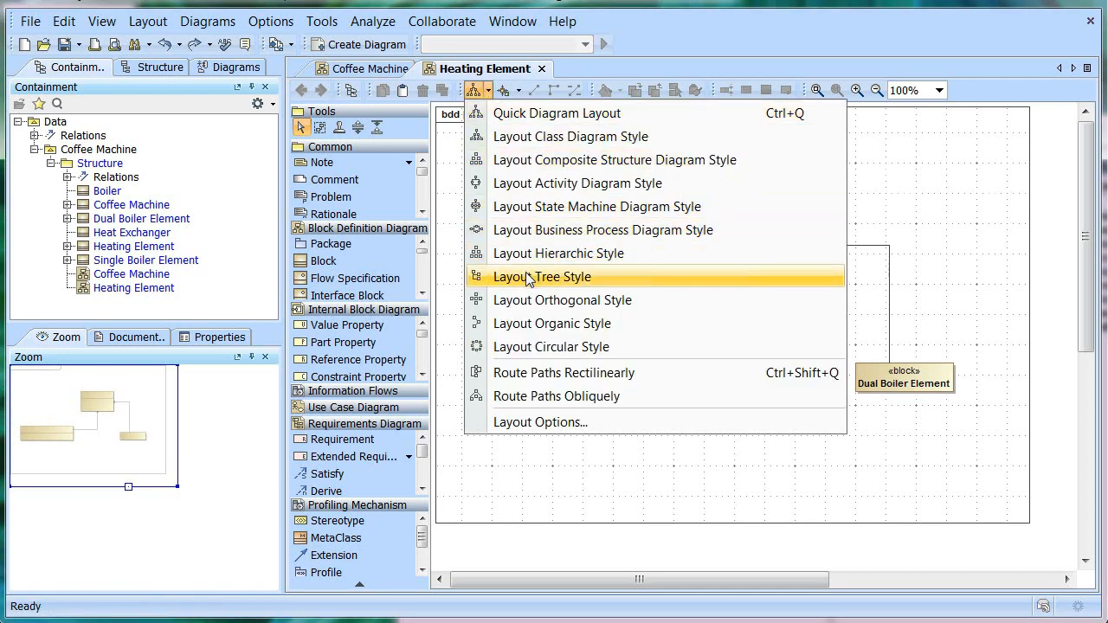
{"action": "left_click", "coordinate": [541, 276]}
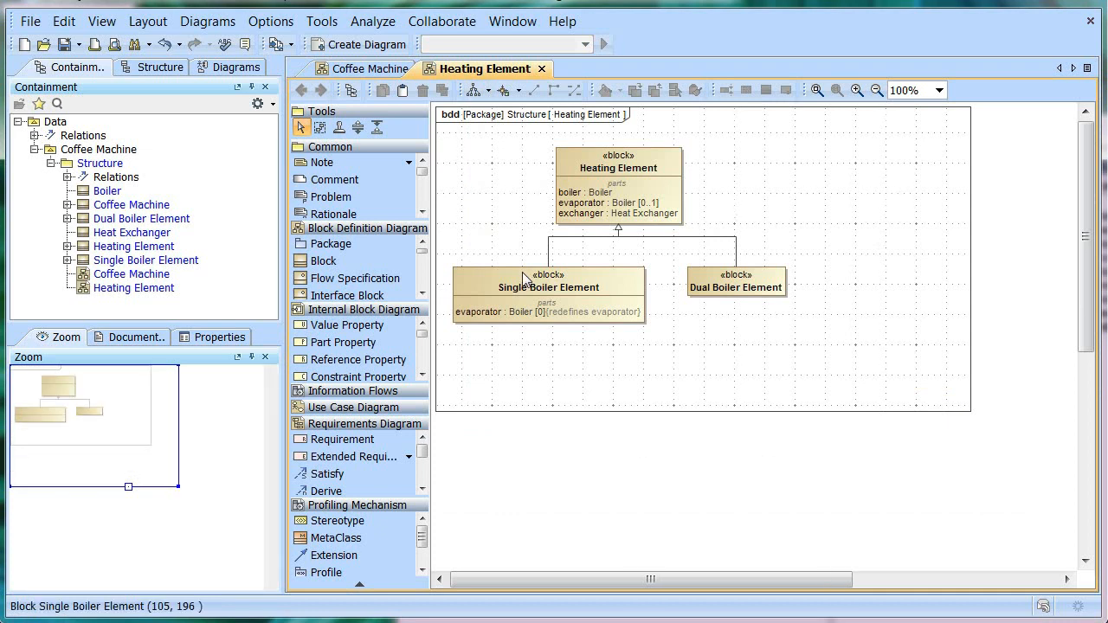
Create a Boiler block definition diagram and place the existing Boiler block on it
{"action": "right_click", "coordinate": [99, 163]}
{"action": "type", "text": "Boiler"}
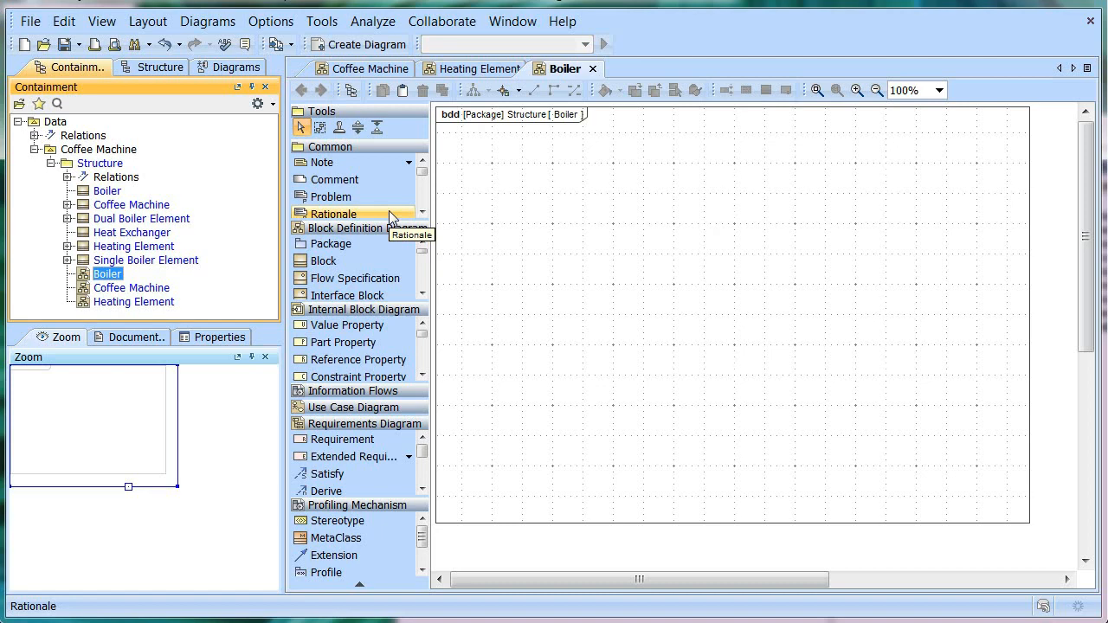
{"action": "left_click", "coordinate": [107, 190]}
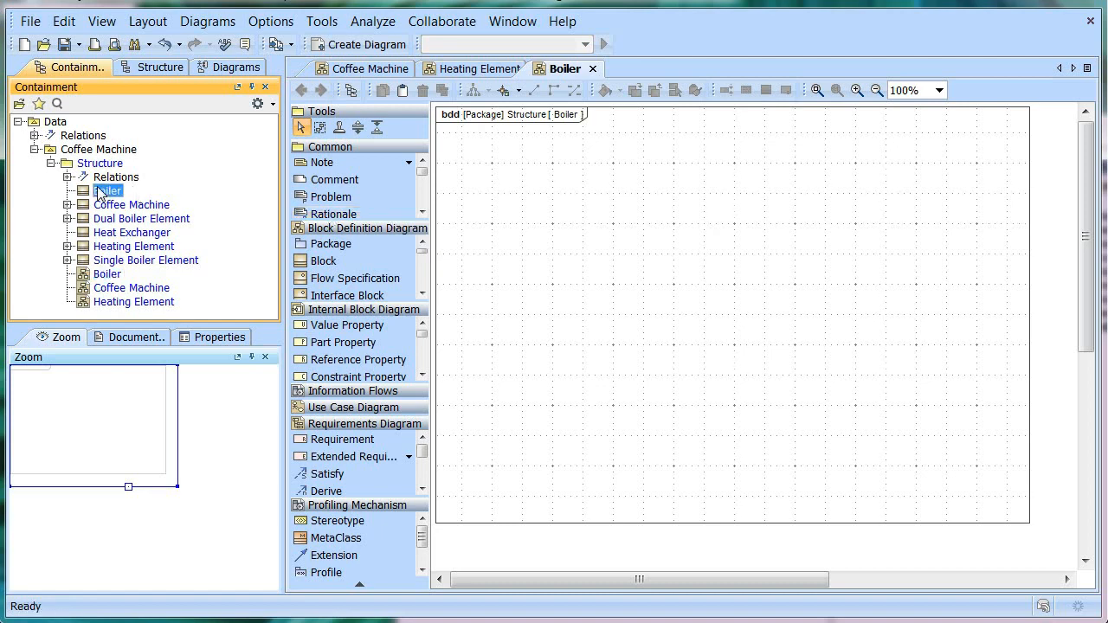
{"action": "left_click_drag", "start_coordinate": [107, 190], "coordinate": [738, 220]}
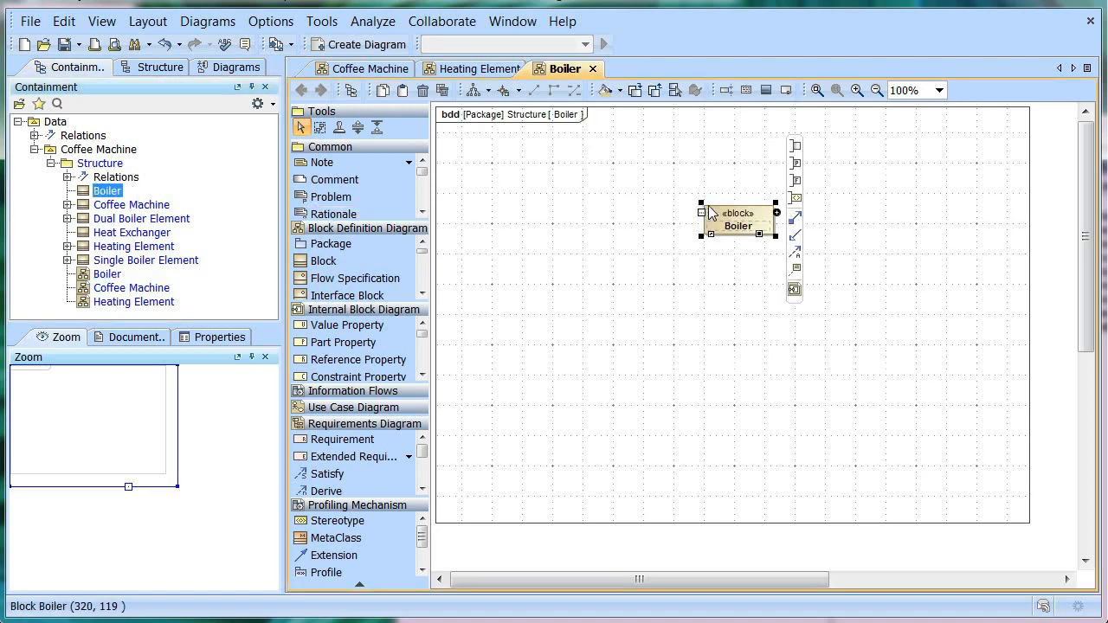
Add 3l Steel Boiler, 4l Steel Boiler and 5l Copper Boiler blocks specializing Boiler
{"action": "left_click", "coordinate": [562, 332]}
{"action": "type", "text": "3l Steel Boiler"}
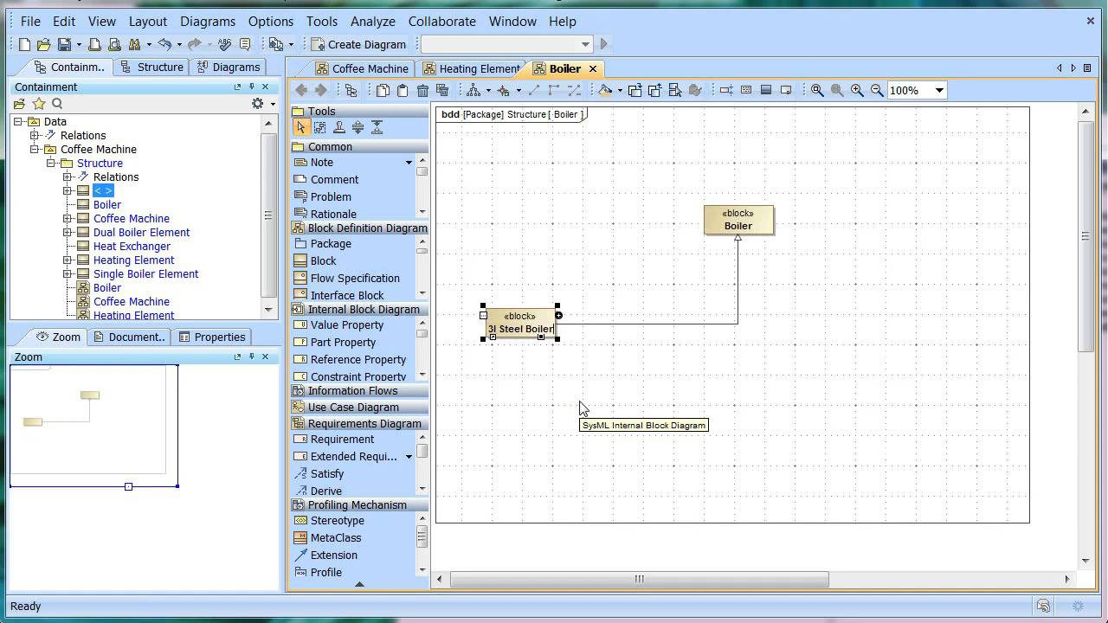
{"action": "left_click", "coordinate": [739, 220]}
{"action": "type", "text": "4l Steel Boiler"}
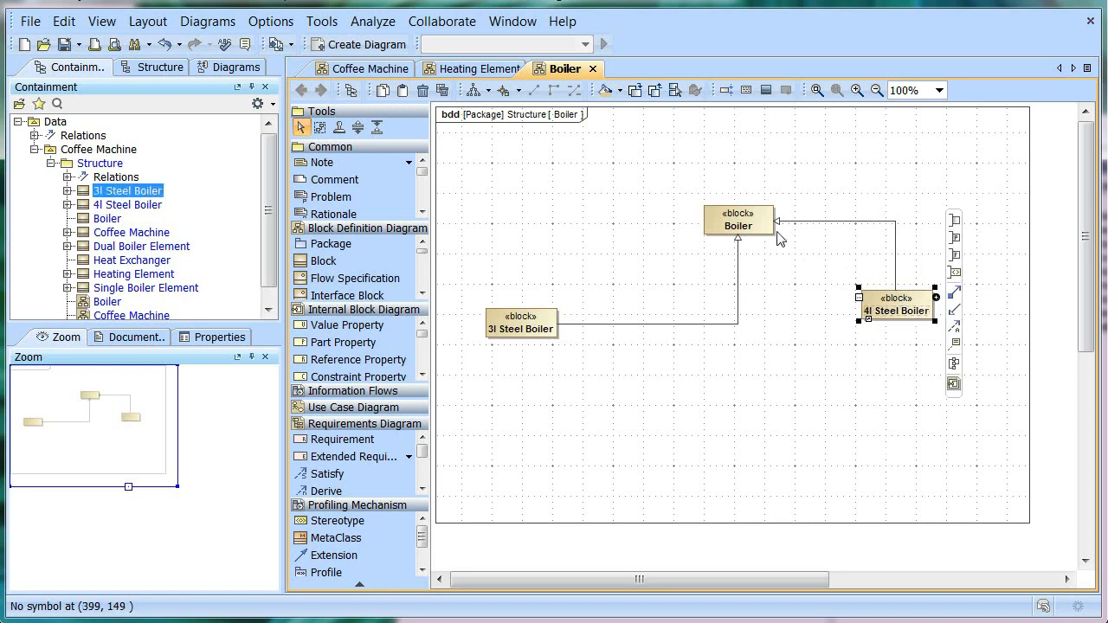
{"action": "left_click", "coordinate": [800, 232]}
{"action": "type", "text": "5l"}
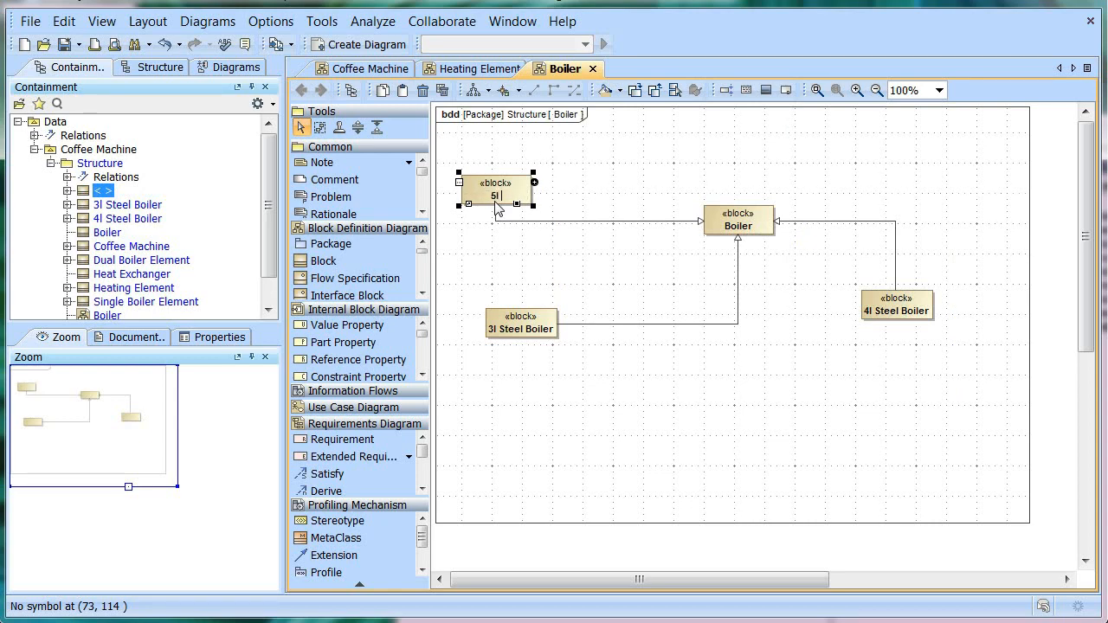
{"action": "type", "text": "Copper Boi"}
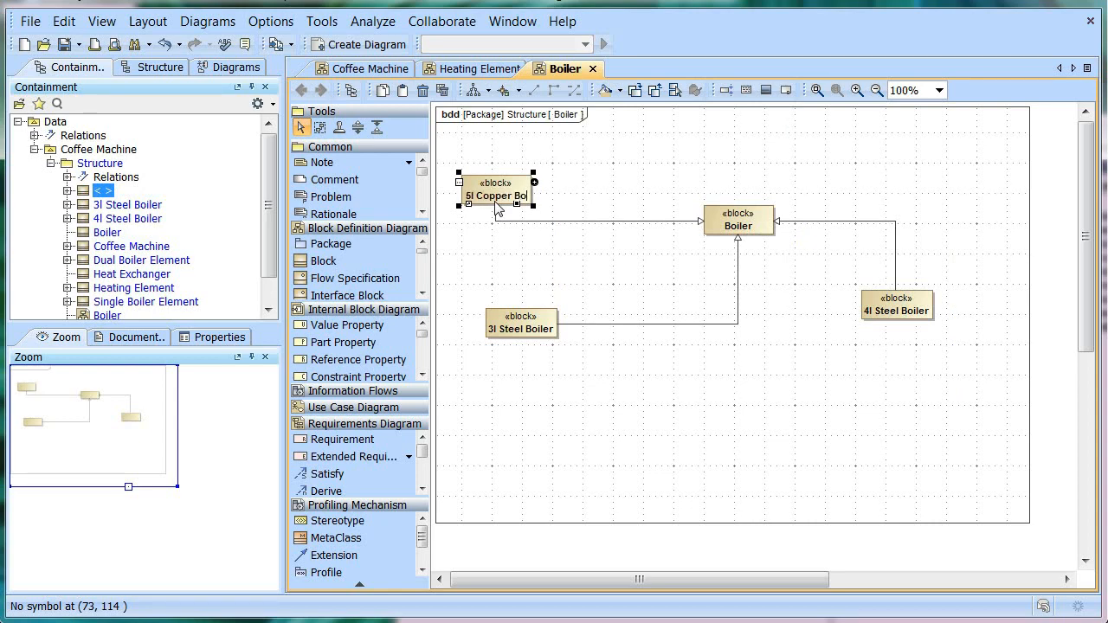
{"action": "left_click", "coordinate": [495, 191]}
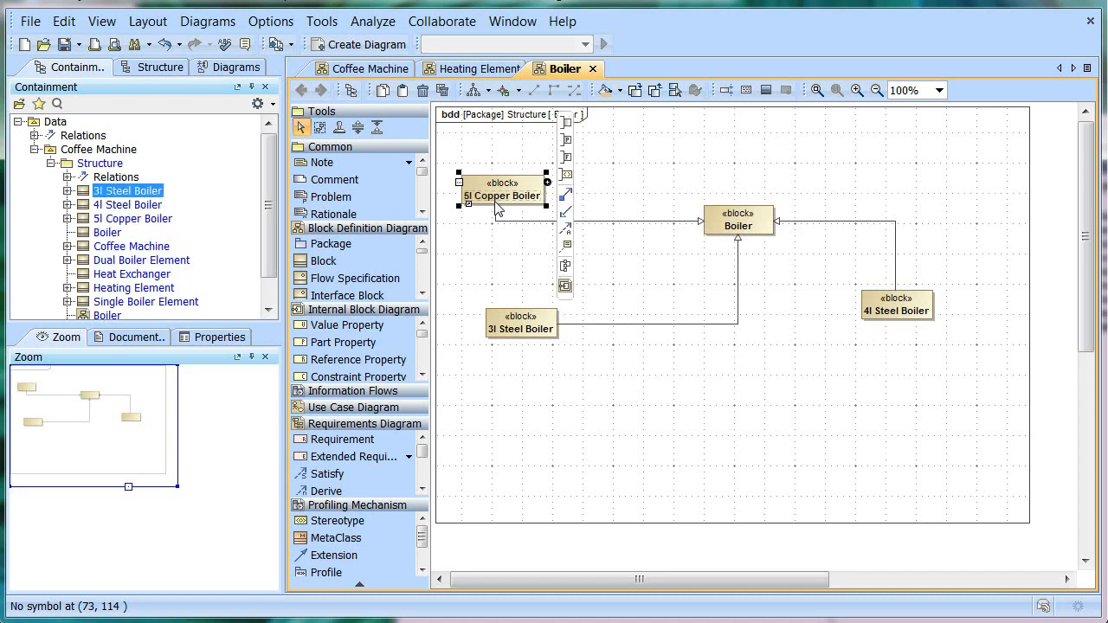
{"action": "left_click", "coordinate": [497, 156]}
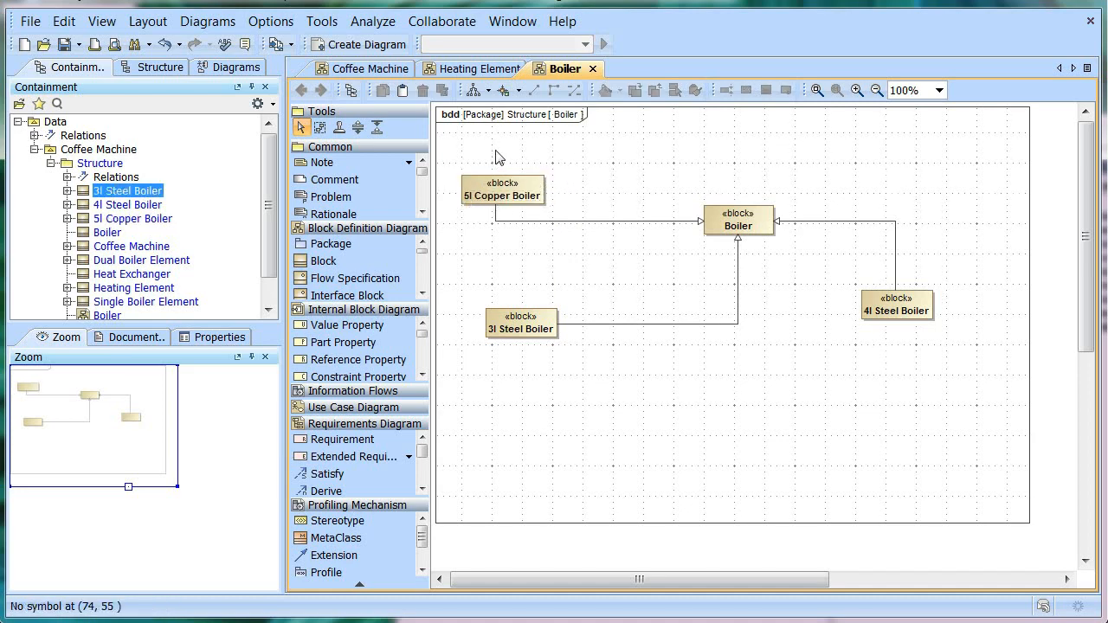
Lay out the Boiler diagram in Hierarchic Style, then return to the Coffee Machine diagram
{"action": "left_click", "coordinate": [474, 90]}
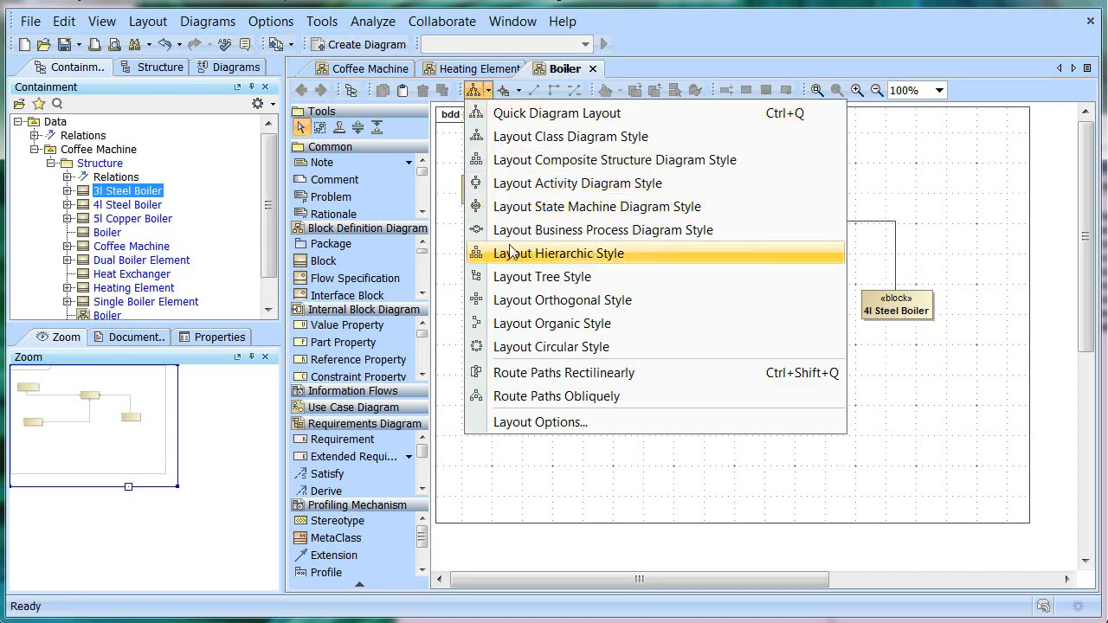
{"action": "left_click", "coordinate": [560, 253]}
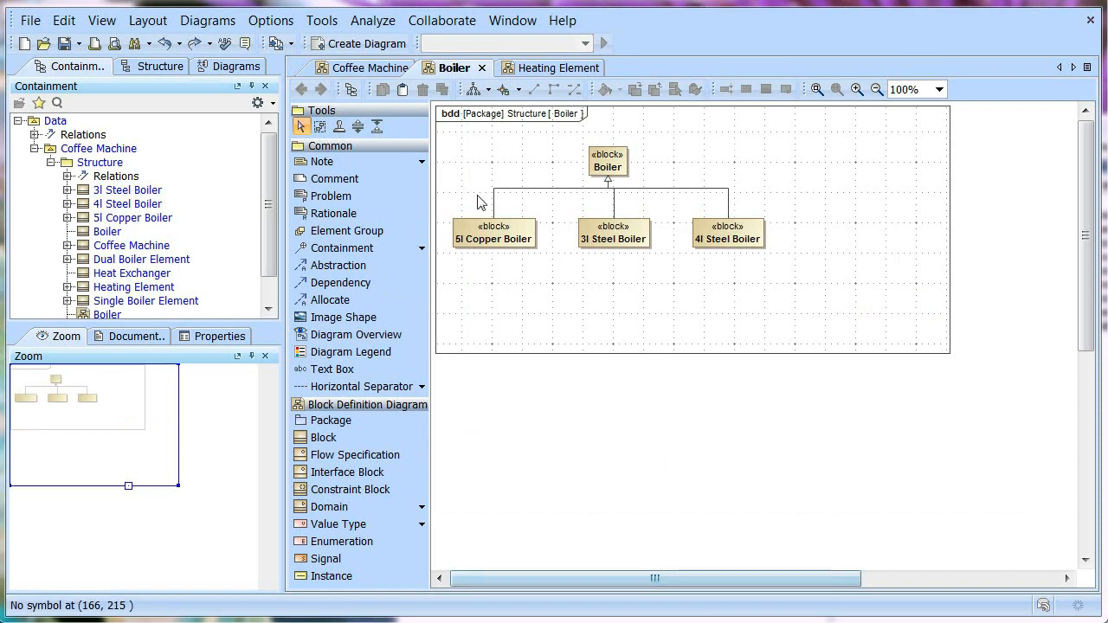
{"action": "left_click", "coordinate": [371, 67]}
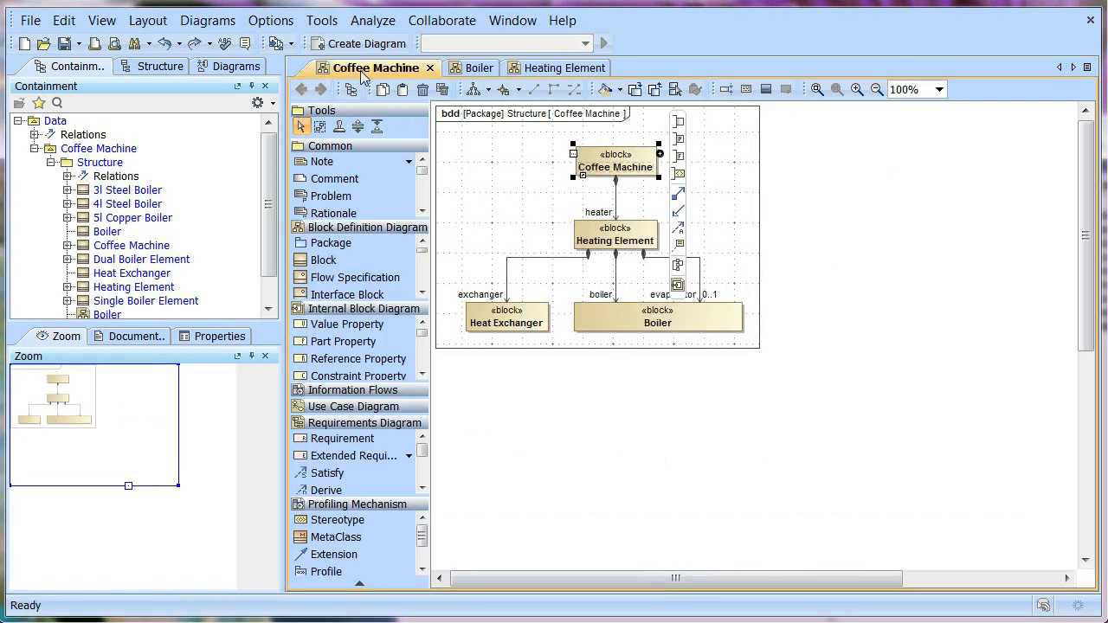
Start instantiating the Coffee Machine block, typing the heater part as Single Boiler Element
{"action": "right_click", "coordinate": [615, 166]}
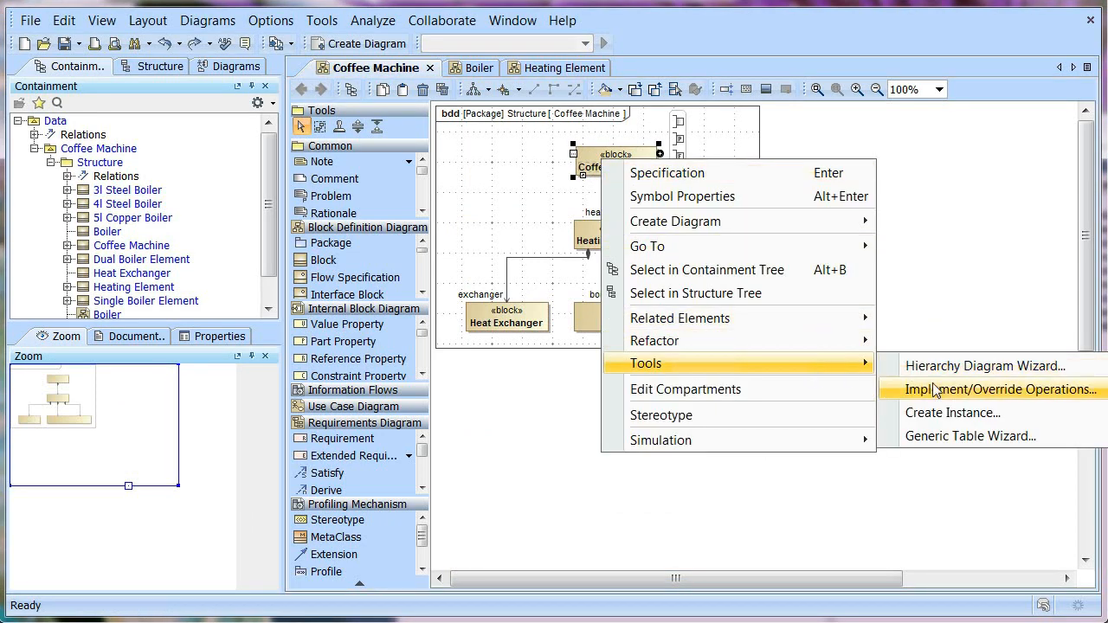
{"action": "left_click", "coordinate": [951, 412]}
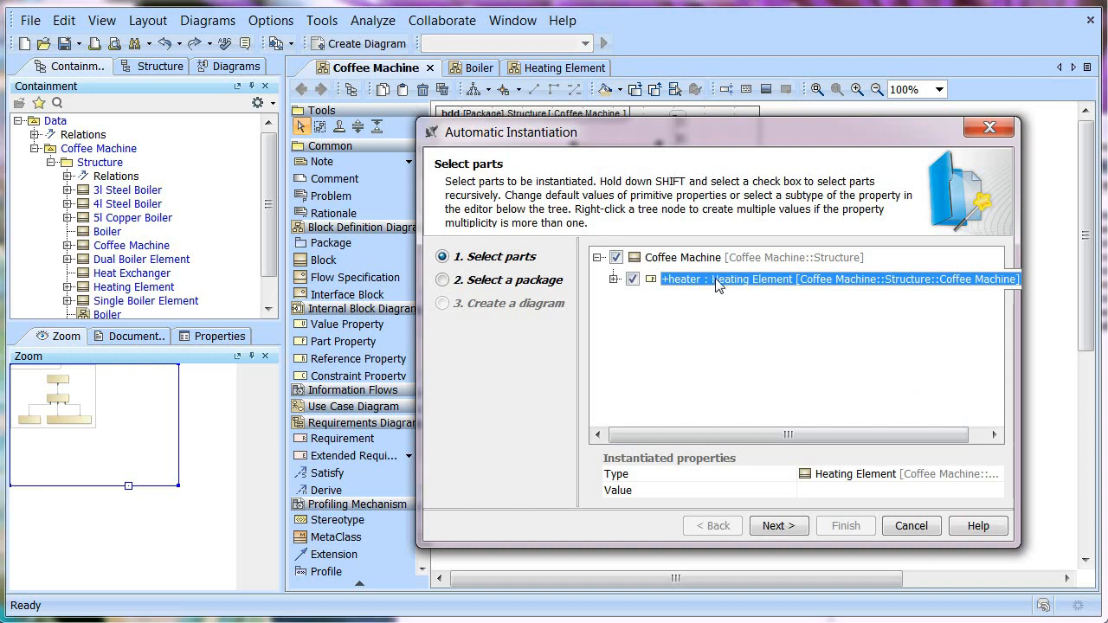
{"action": "left_click", "coordinate": [997, 473]}
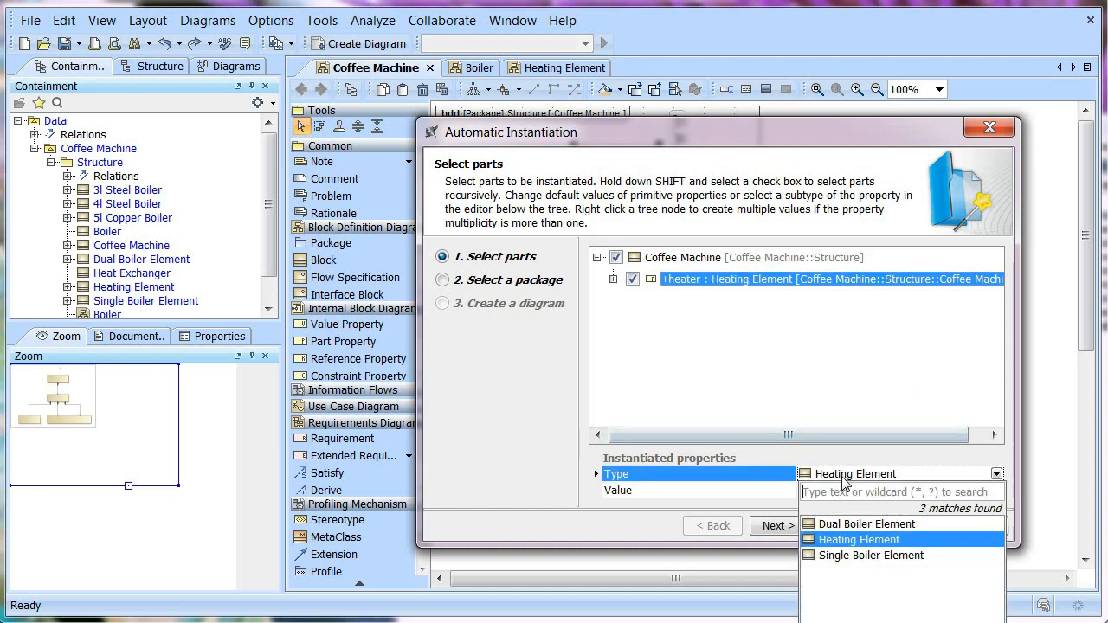
{"action": "left_click", "coordinate": [869, 555]}
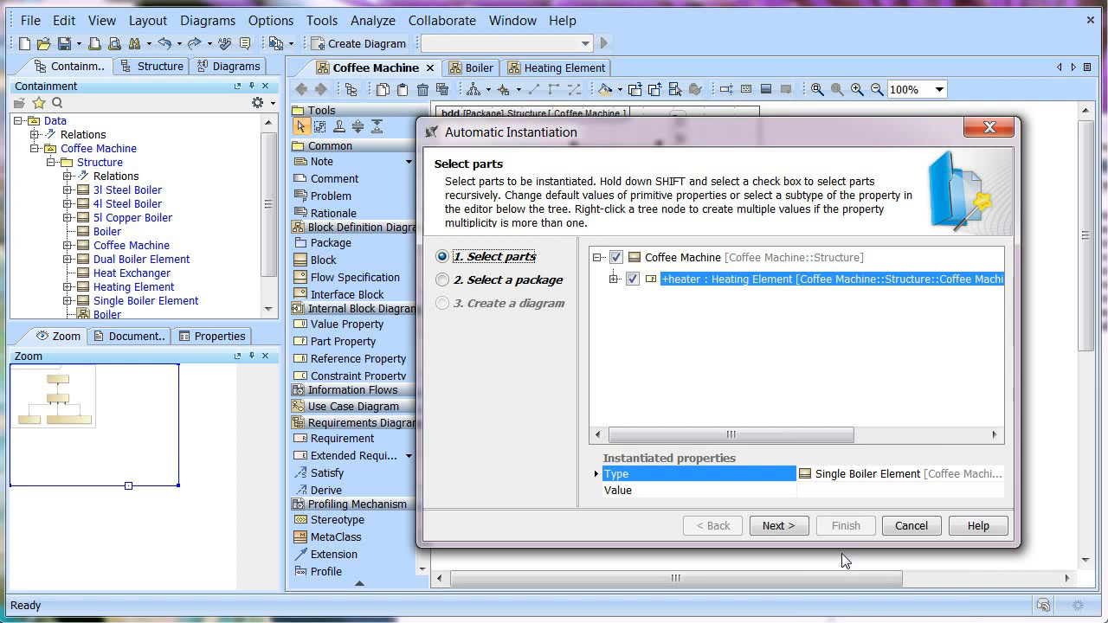
{"action": "mouse_move", "coordinate": [615, 285]}
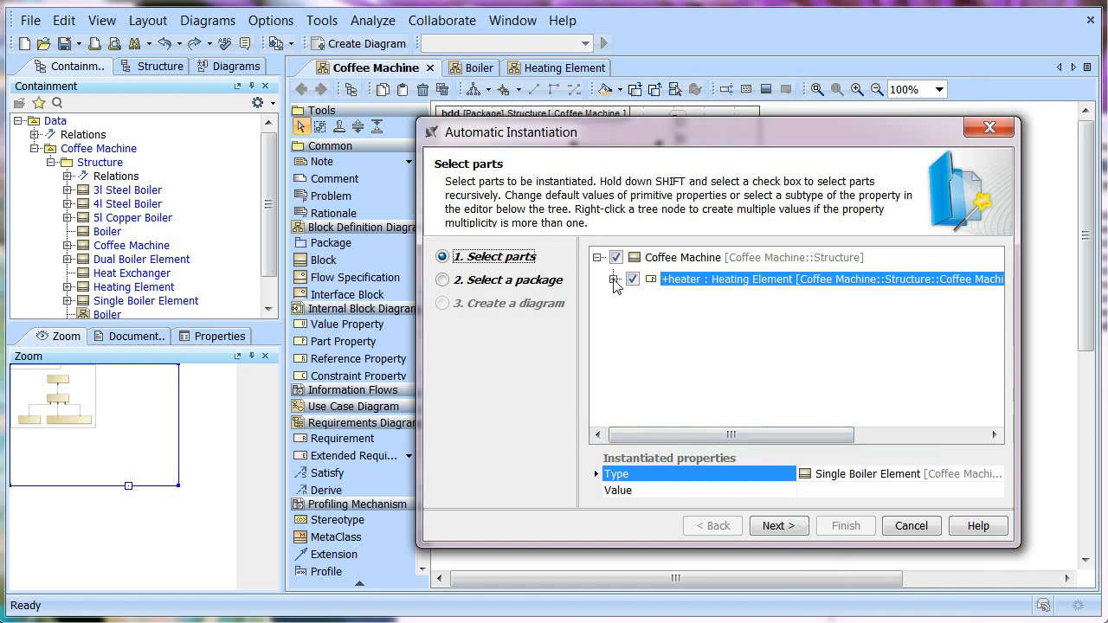
Include the heater's boiler part with a specific boiler type, plus the exchanger part
{"action": "left_click", "coordinate": [614, 279]}
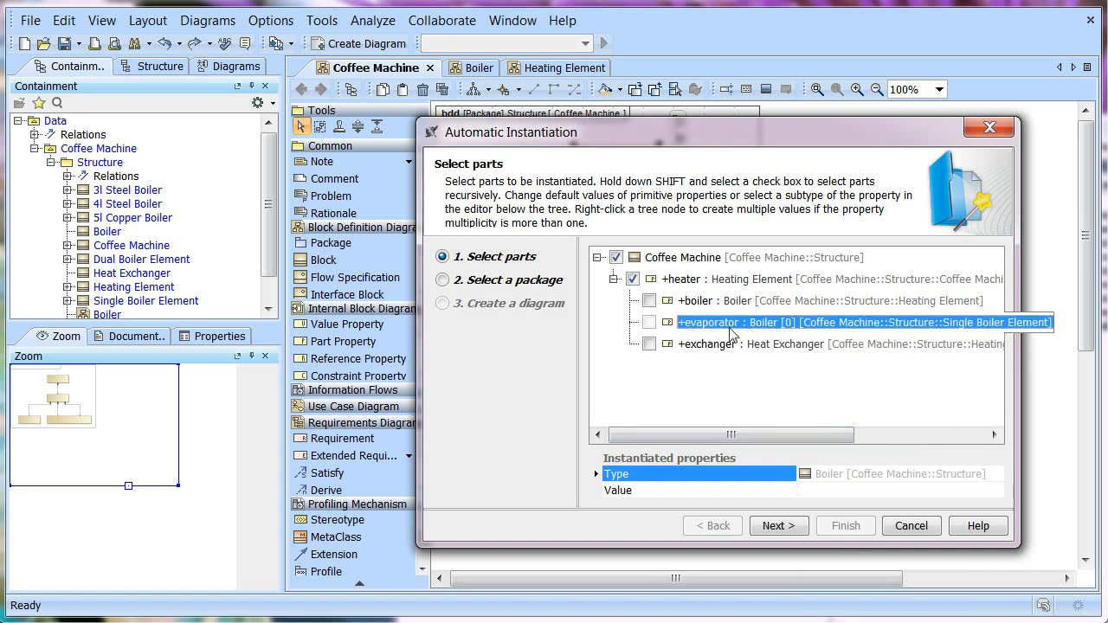
{"action": "mouse_move", "coordinate": [789, 327]}
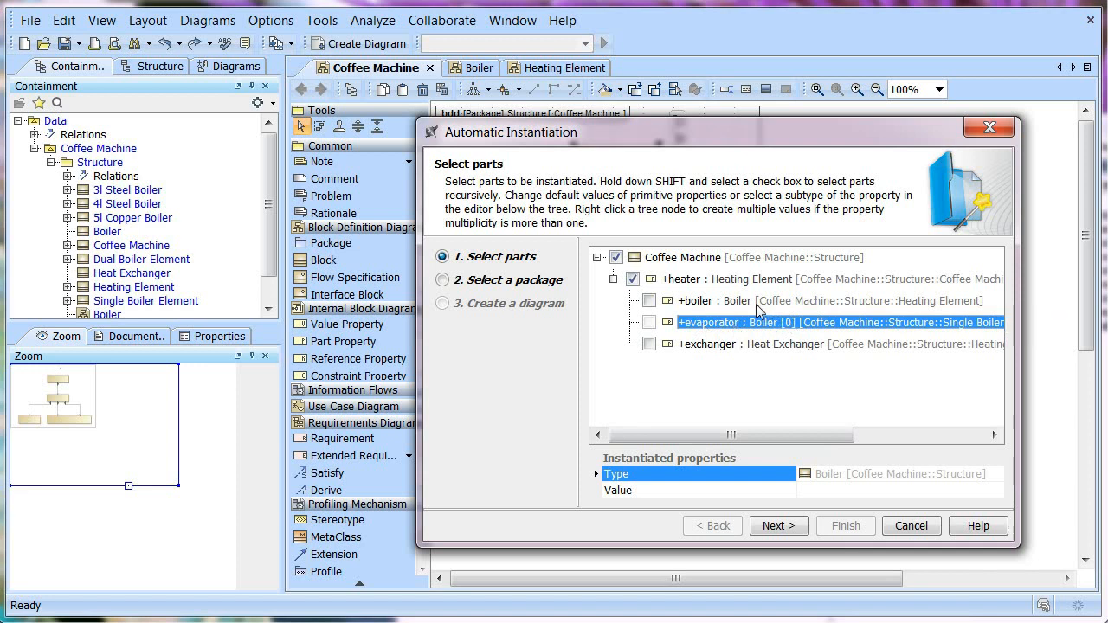
{"action": "left_click", "coordinate": [736, 300]}
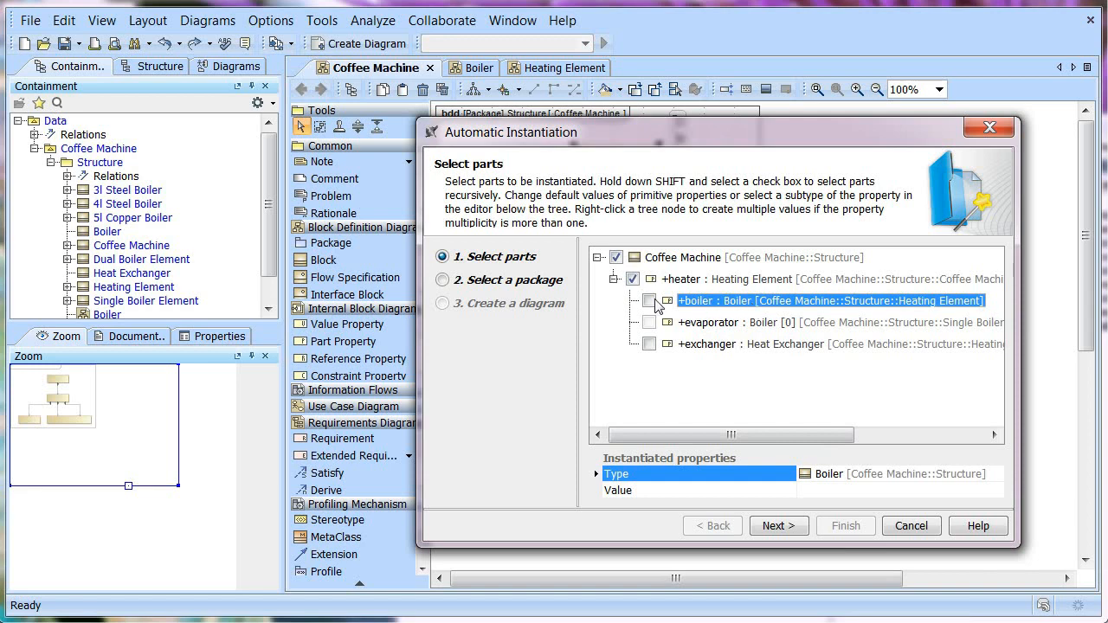
{"action": "left_click", "coordinate": [994, 473]}
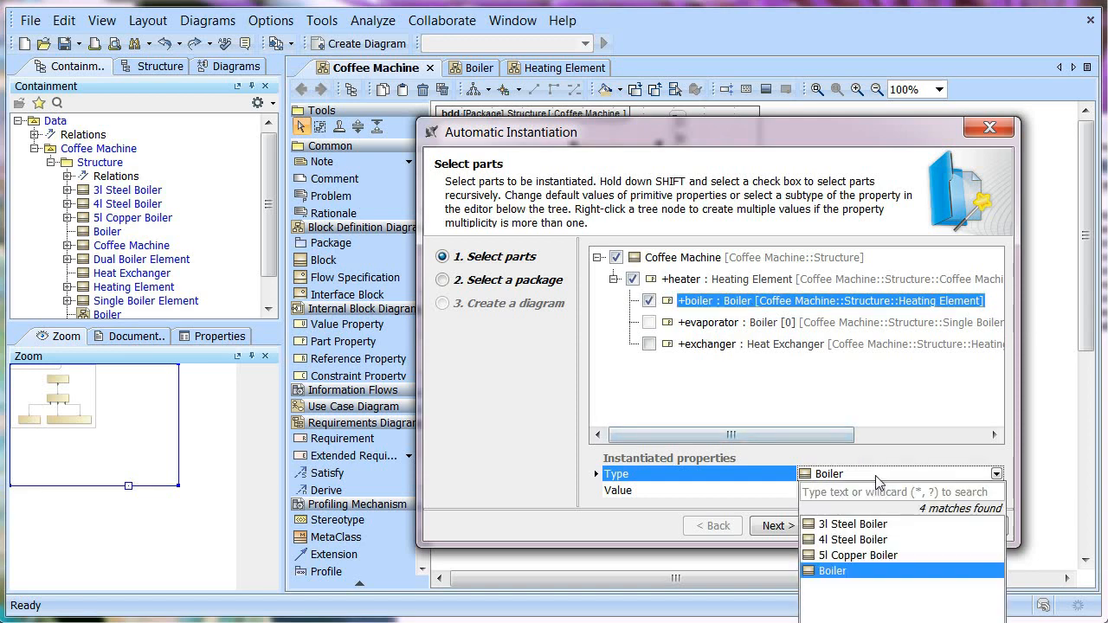
{"action": "left_click", "coordinate": [857, 555]}
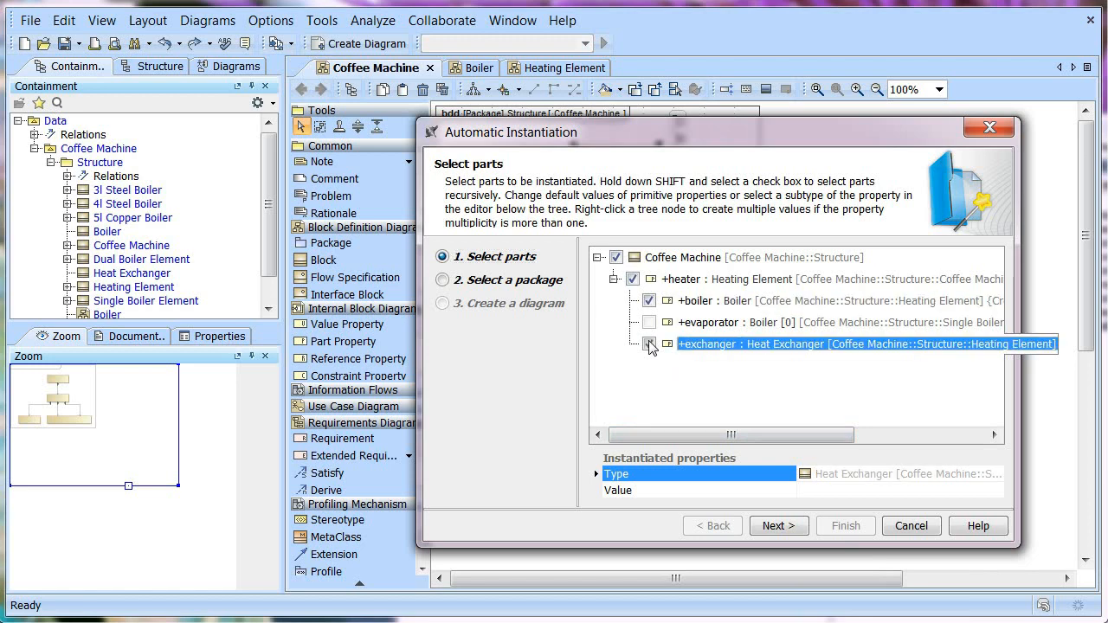
{"action": "left_click", "coordinate": [649, 344]}
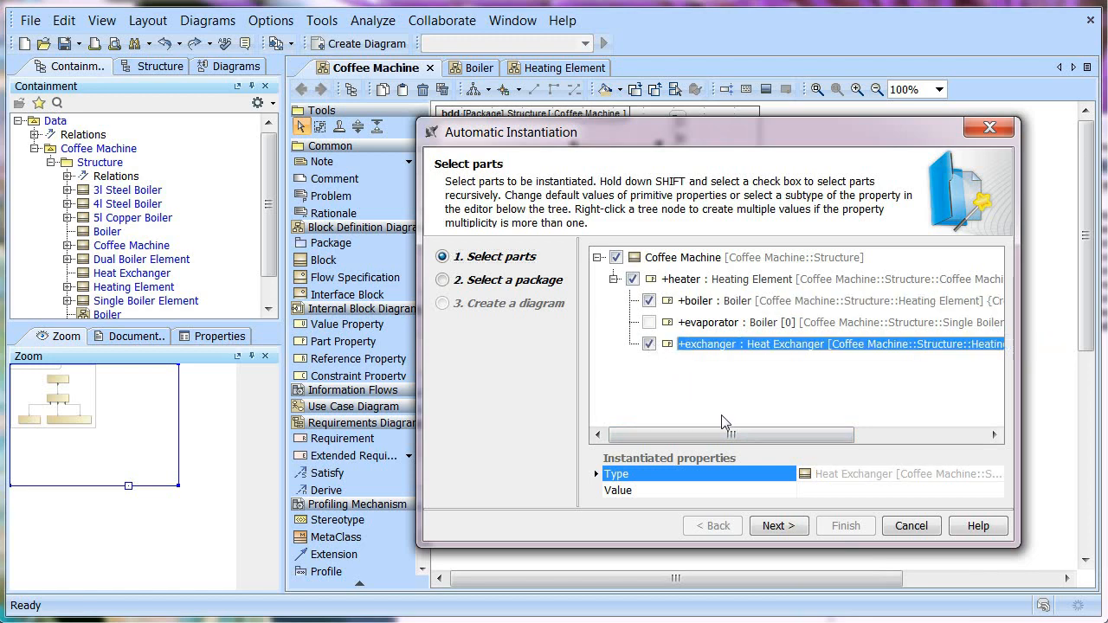
{"action": "left_click", "coordinate": [777, 526]}
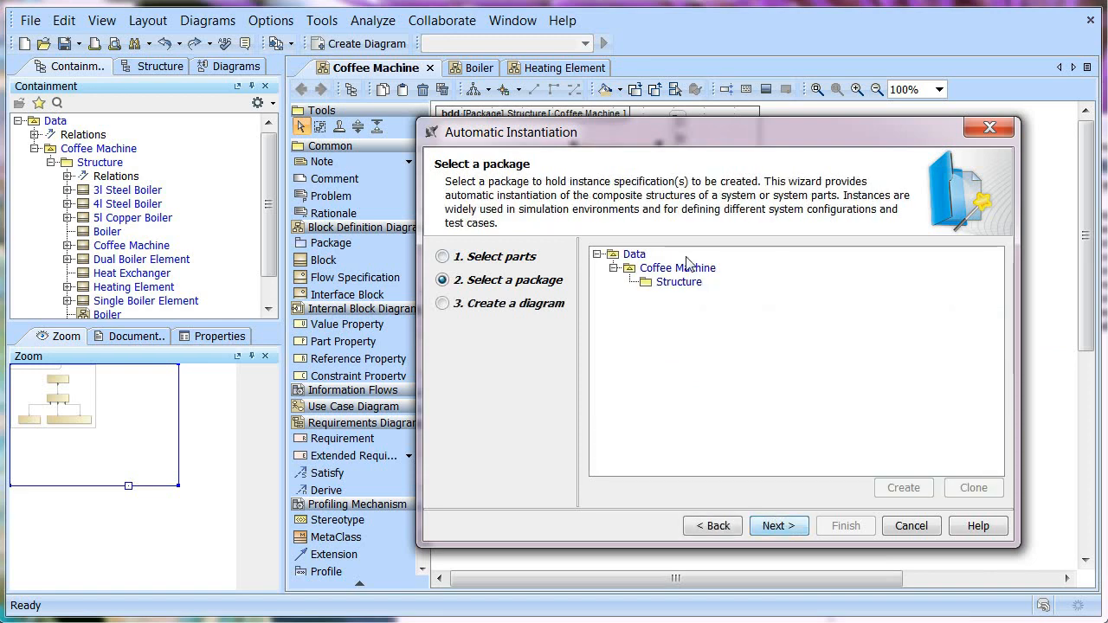
Create the package 'Instance' and generate the Coffee Machine instance diagram owned by it
{"action": "left_click", "coordinate": [678, 267]}
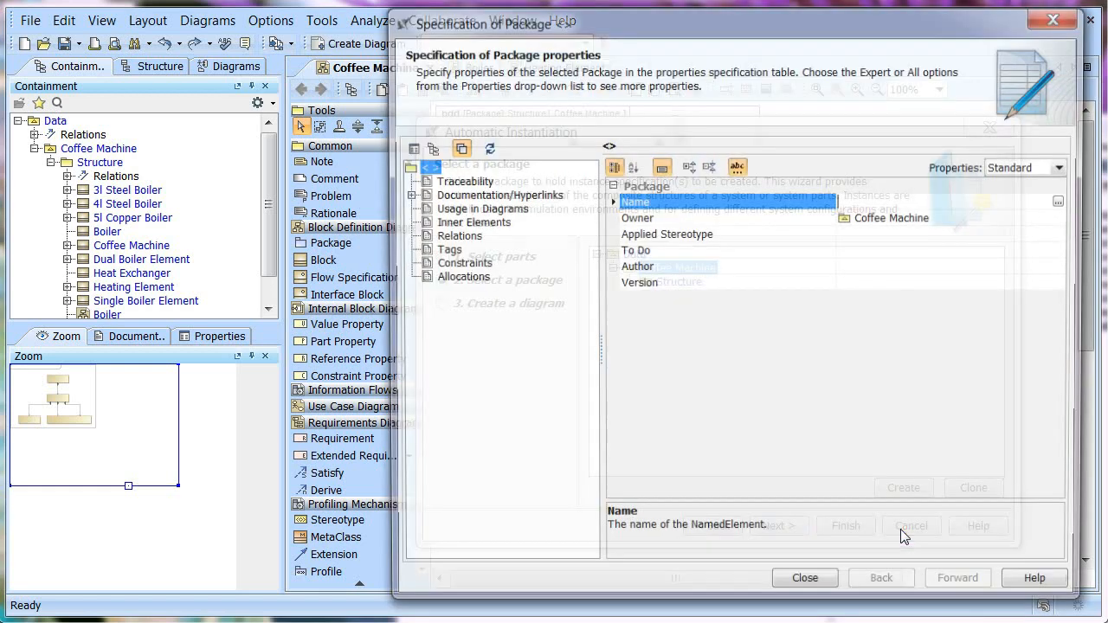
{"action": "type", "text": "Insta"}
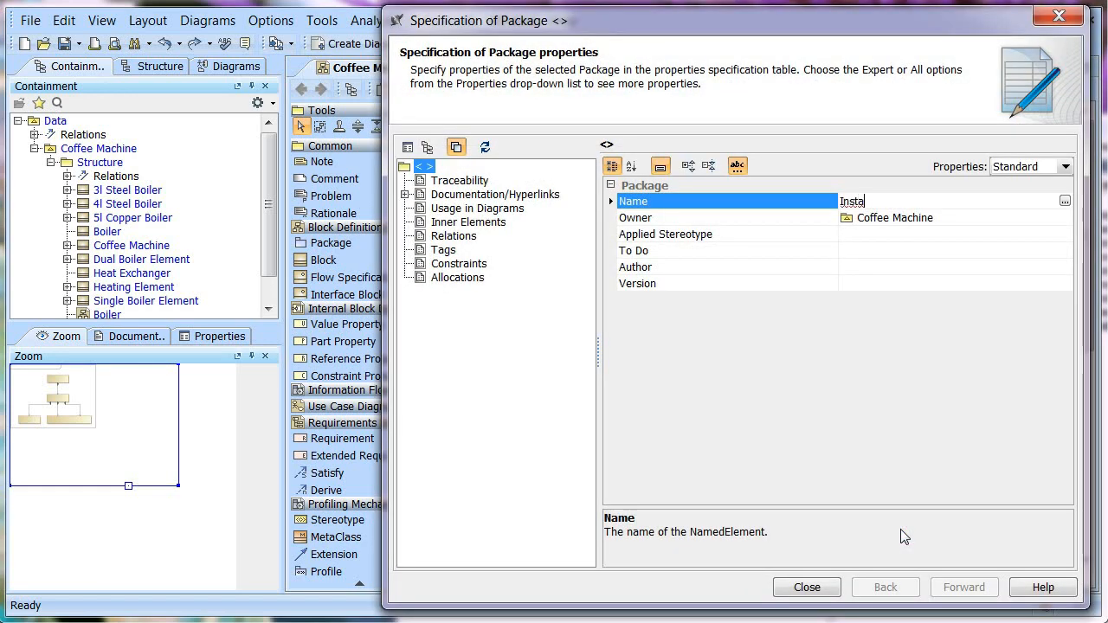
{"action": "type", "text": "nce"}
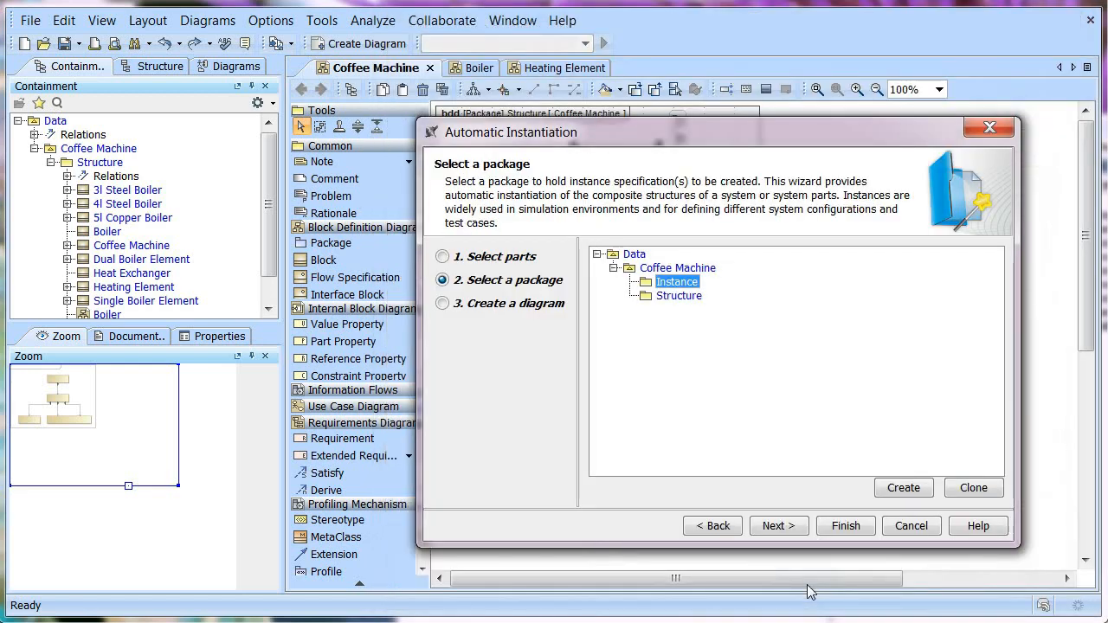
{"action": "left_click", "coordinate": [777, 526]}
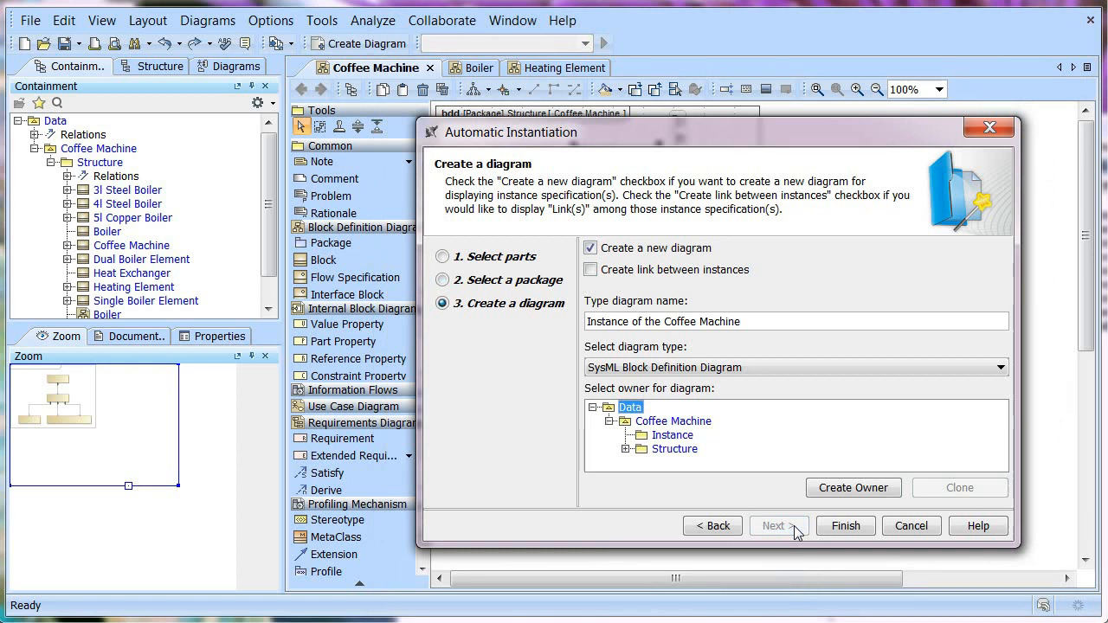
{"action": "left_click", "coordinate": [674, 434]}
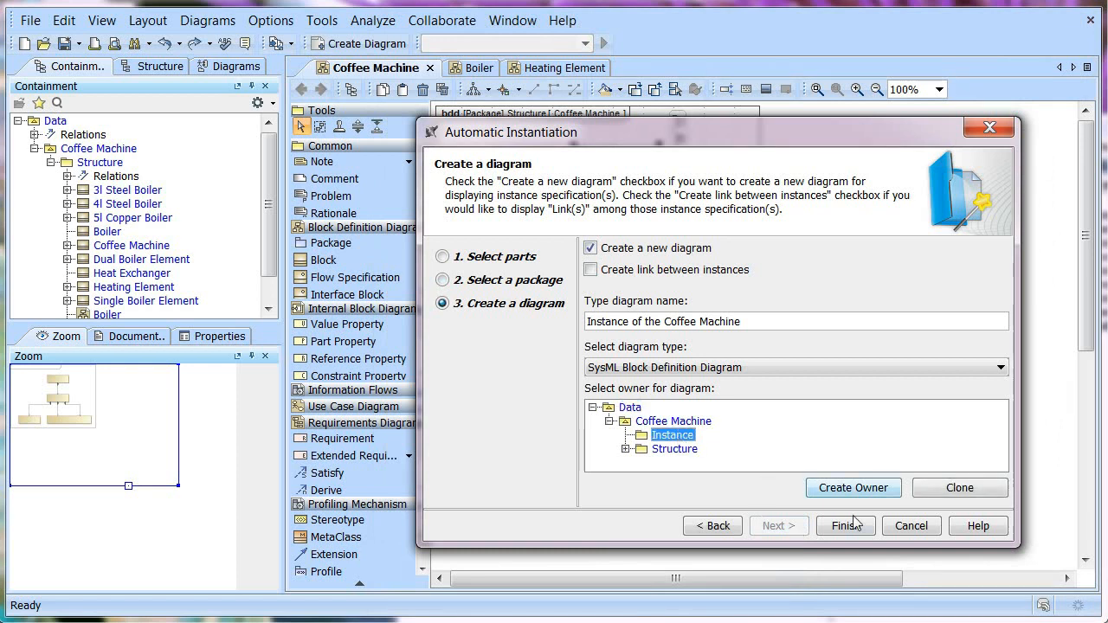
{"action": "left_click", "coordinate": [845, 525]}
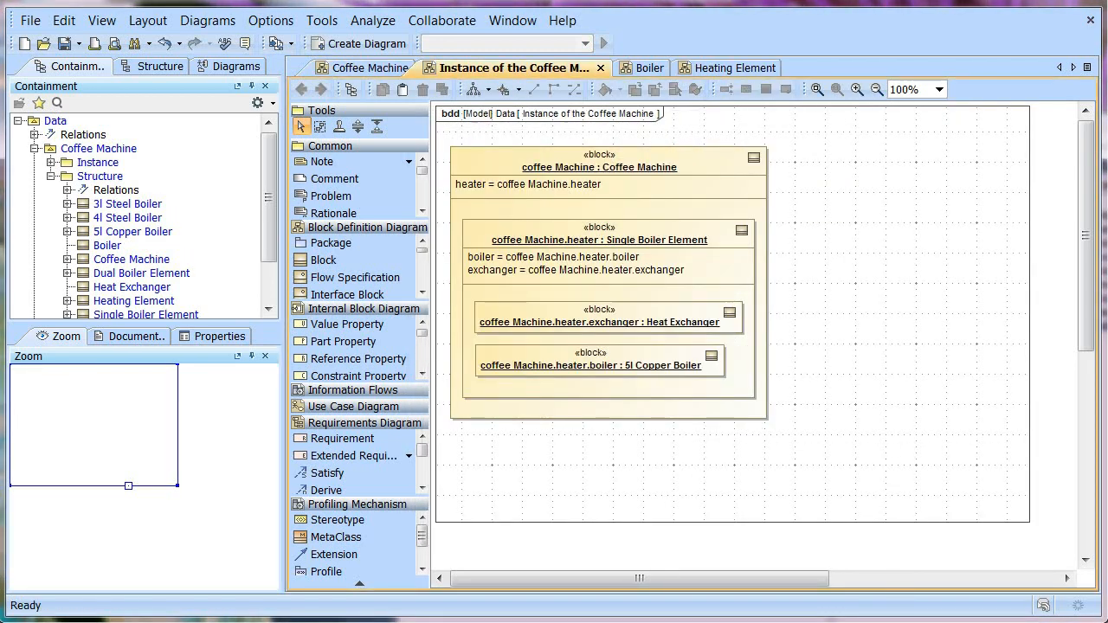
Add an Instance Map diagram to the Instance package from the Containment tree
{"action": "left_click", "coordinate": [55, 162]}
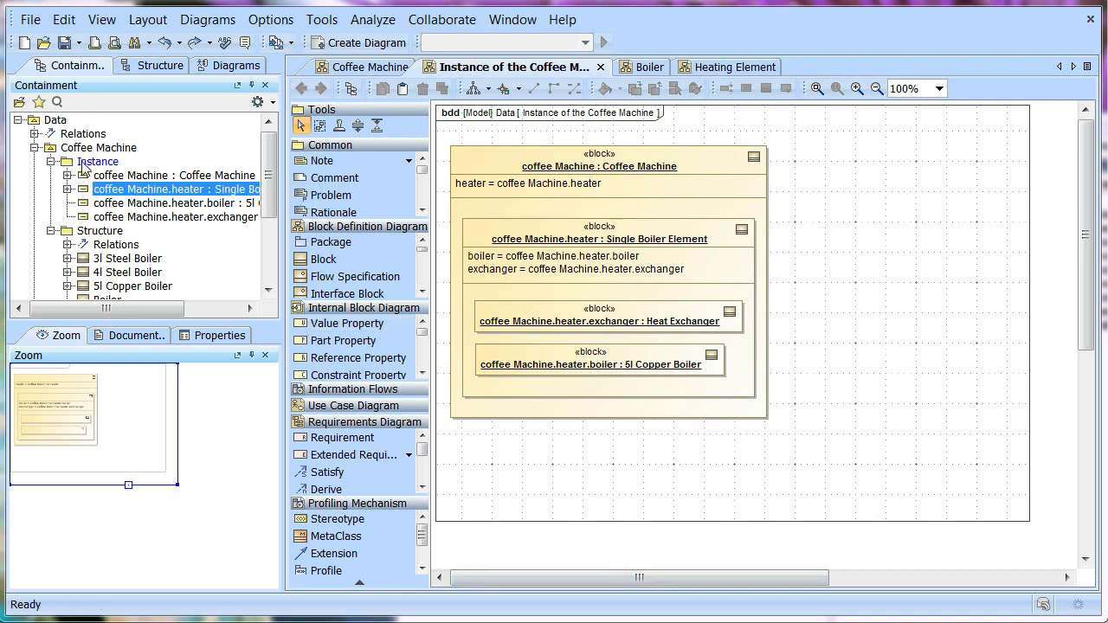
{"action": "right_click", "coordinate": [99, 162]}
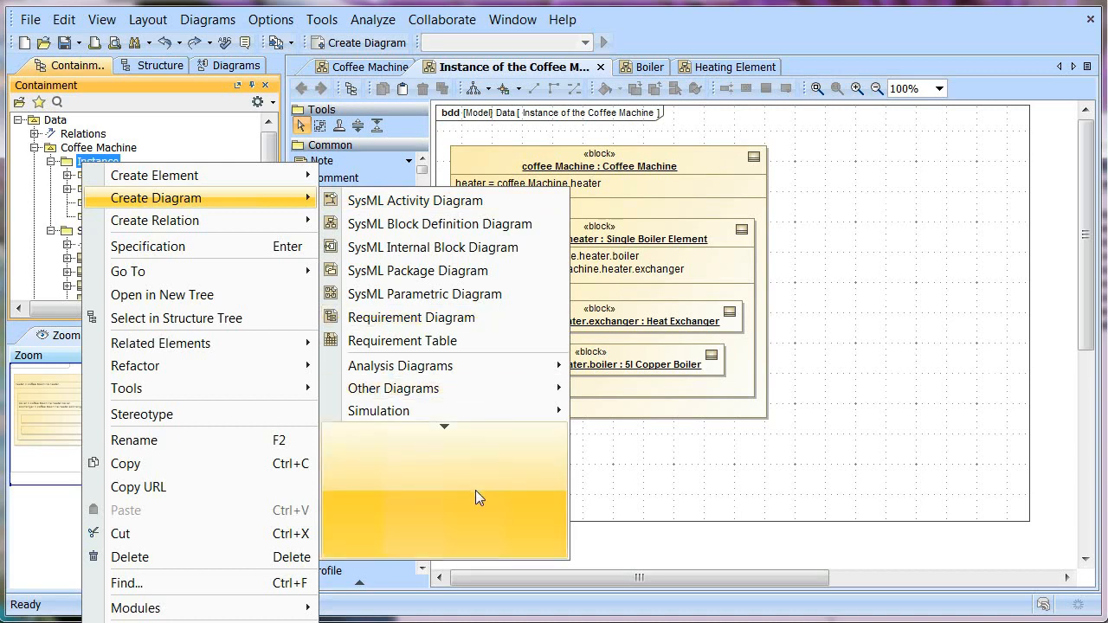
{"action": "left_click", "coordinate": [438, 223]}
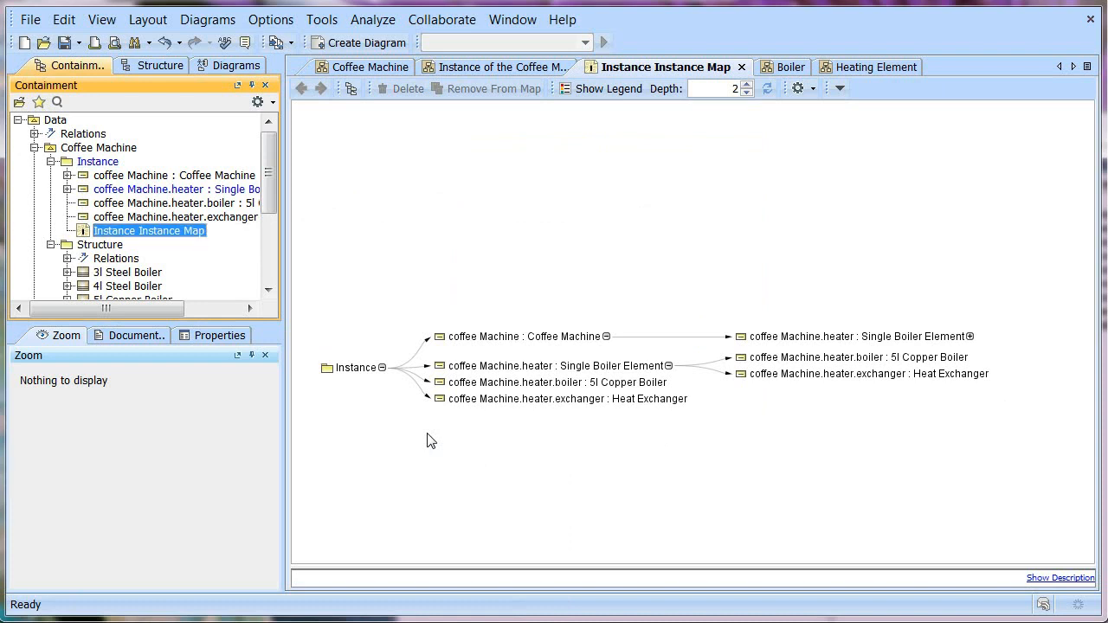
Set the coffee Machine instance as the root of the instance map
{"action": "left_click", "coordinate": [174, 175]}
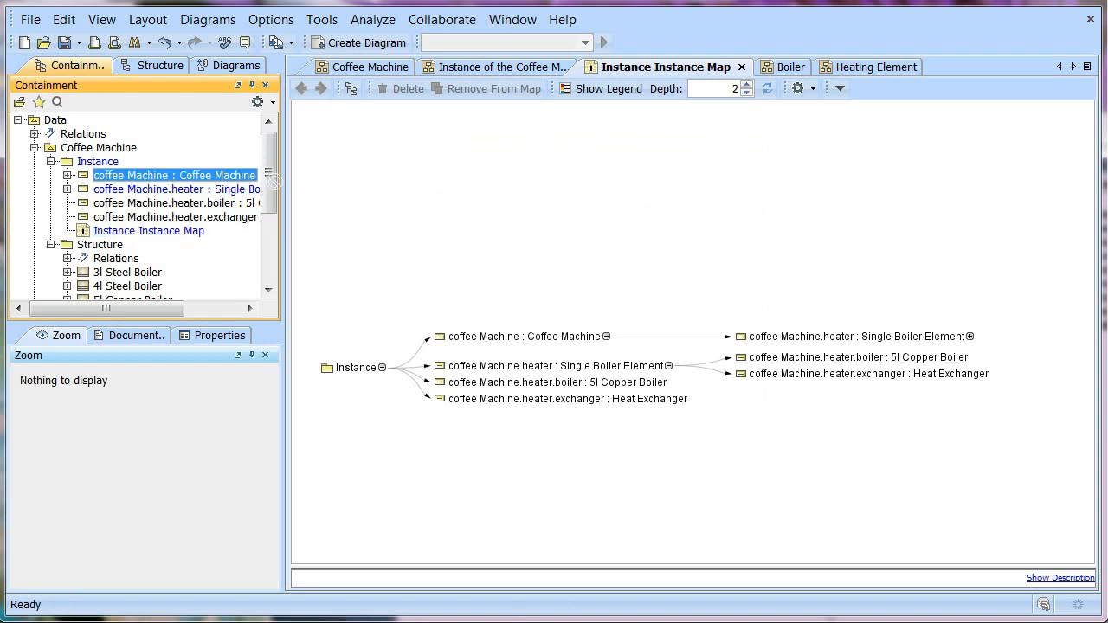
{"action": "left_click", "coordinate": [148, 230]}
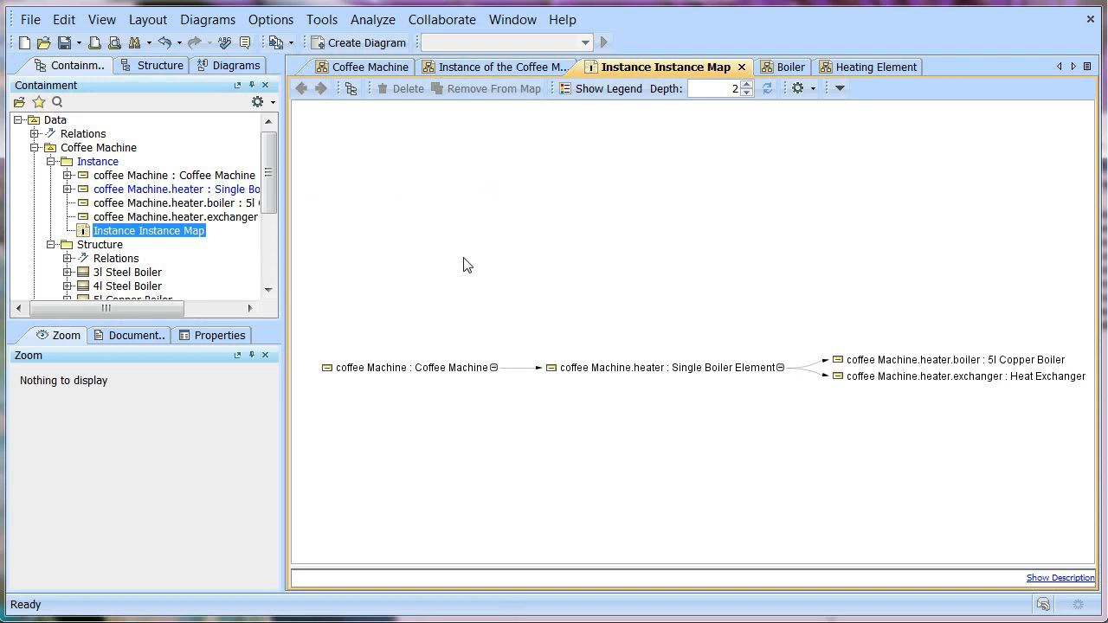
{"action": "mouse_move", "coordinate": [570, 335]}
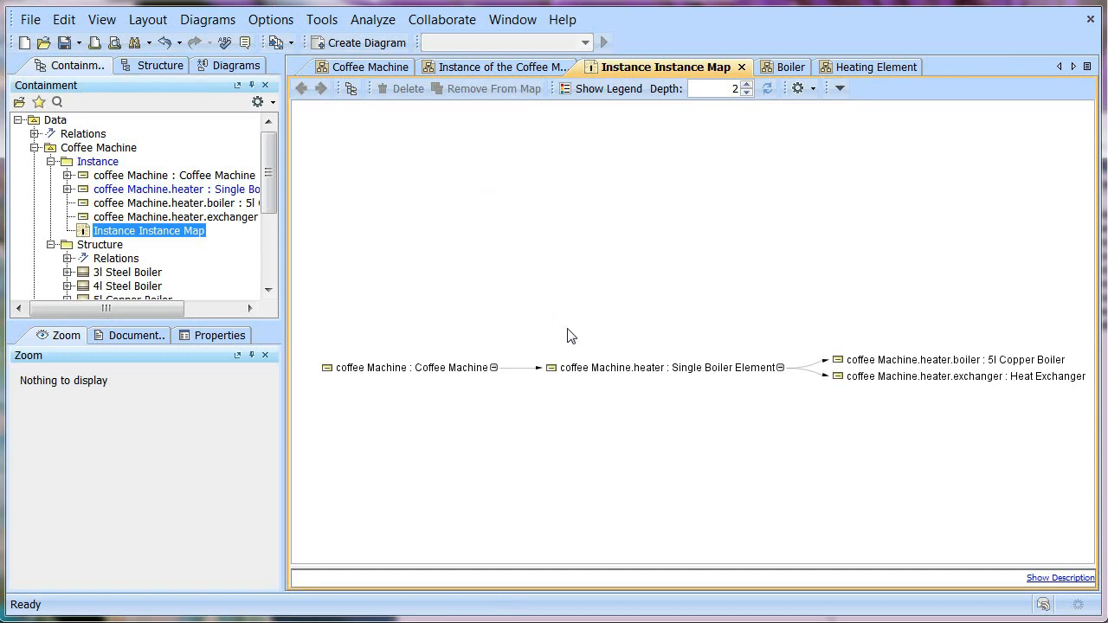
Give the heater instance's evaporator slot the 5l Copper Boiler instance as its value
{"action": "double_click", "coordinate": [666, 367]}
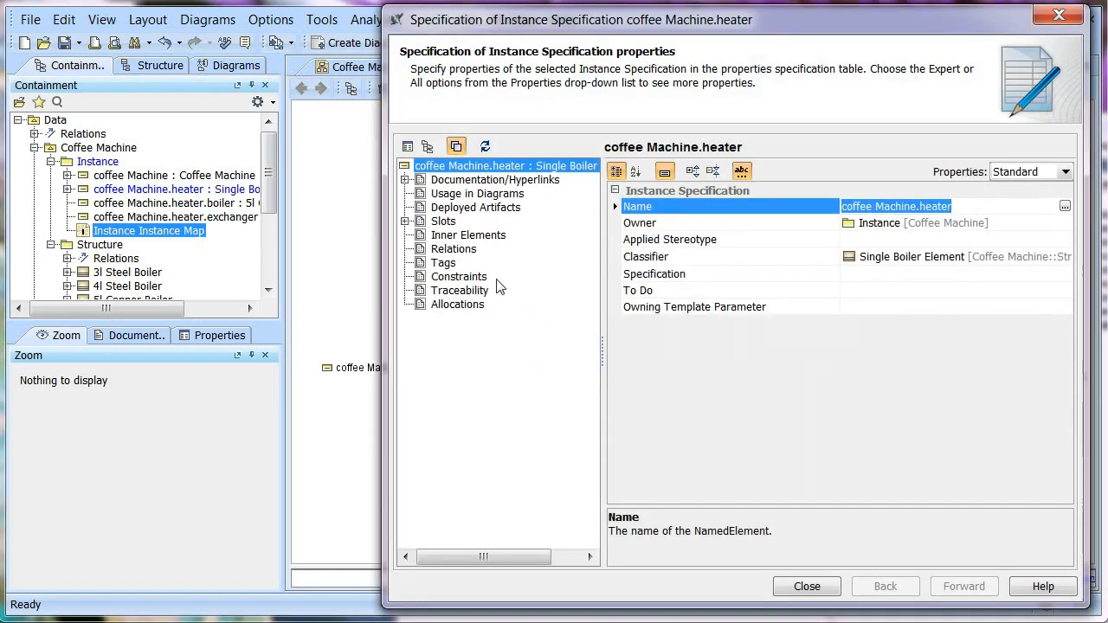
{"action": "left_click", "coordinate": [443, 221]}
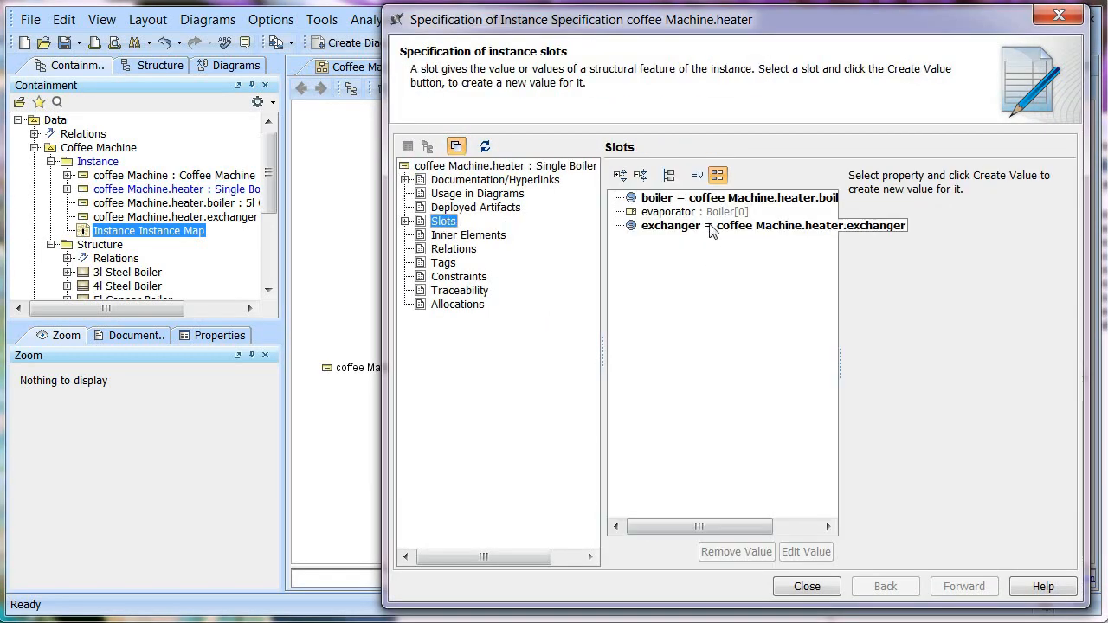
{"action": "left_click", "coordinate": [695, 212]}
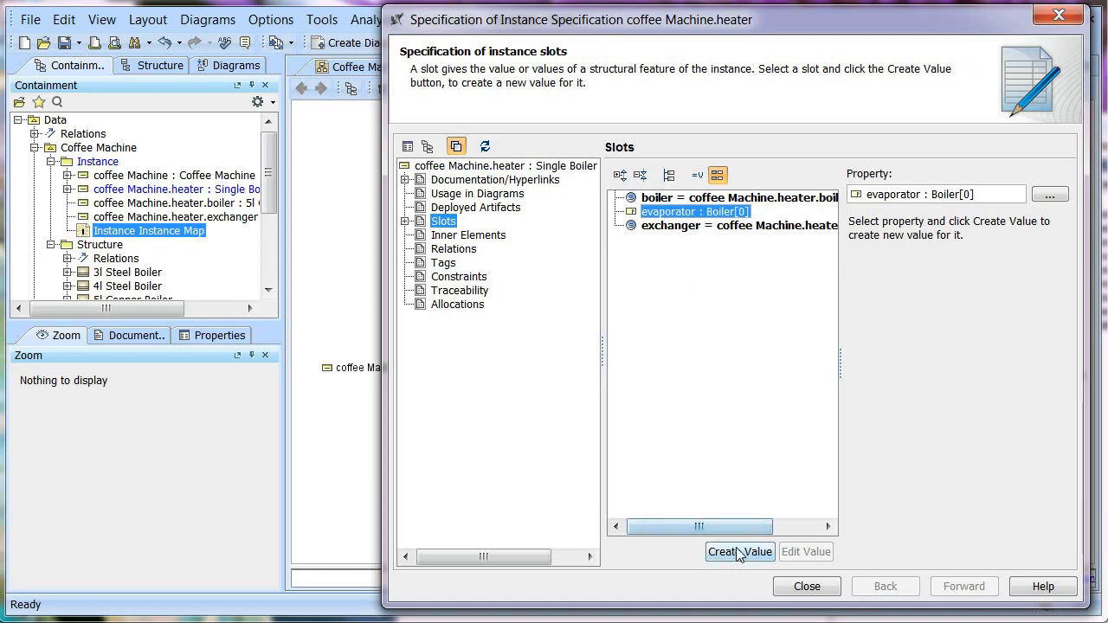
{"action": "left_click", "coordinate": [740, 551]}
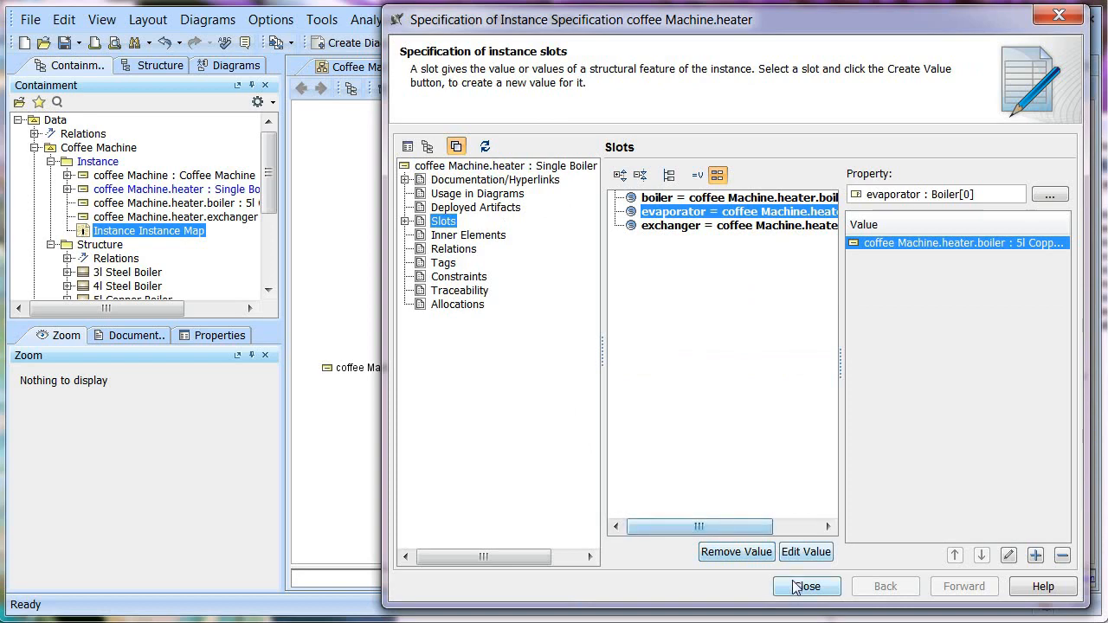
{"action": "left_click", "coordinate": [806, 586]}
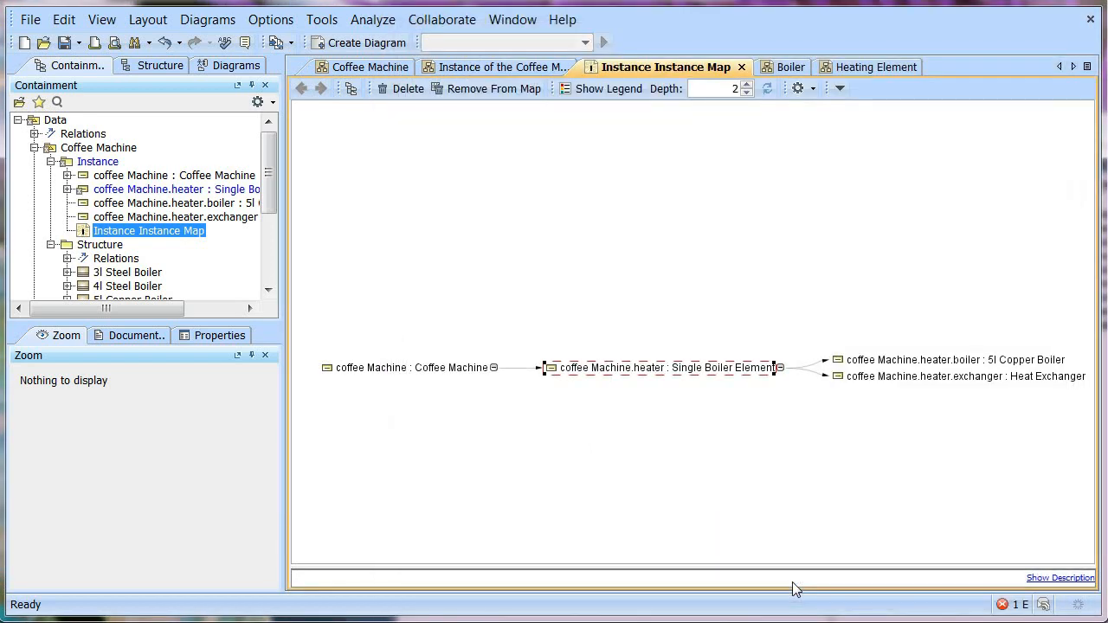